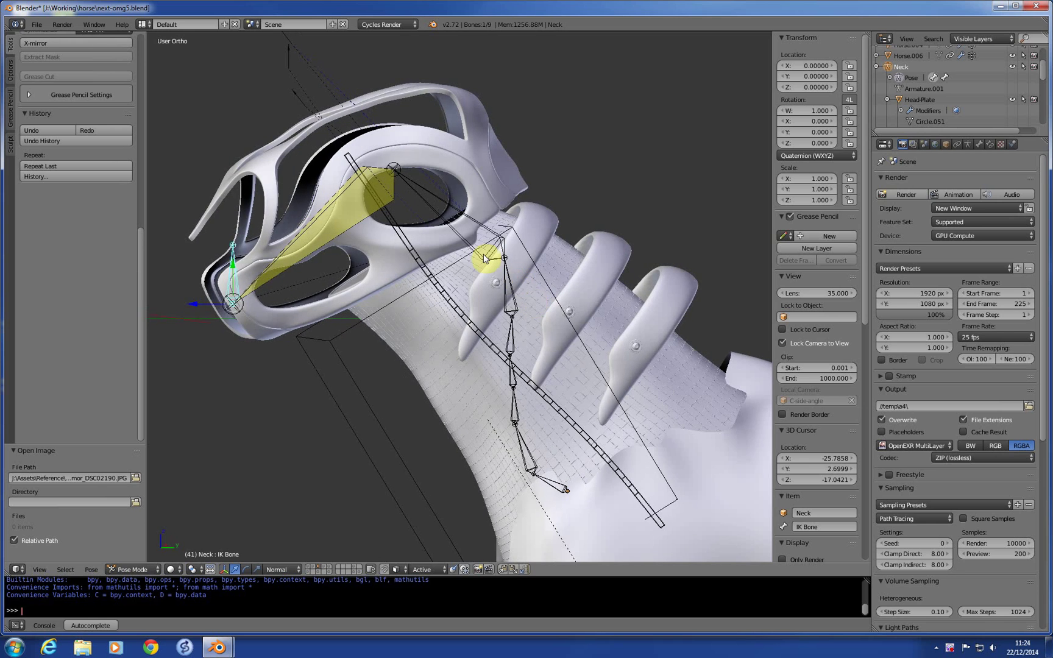
Step: Bring the reference window with horse-skeleton.png and the armour photo alongside the viewport
{"action": "left_click_drag", "start_coordinate": [484, 262], "coordinate": [588, 299]}
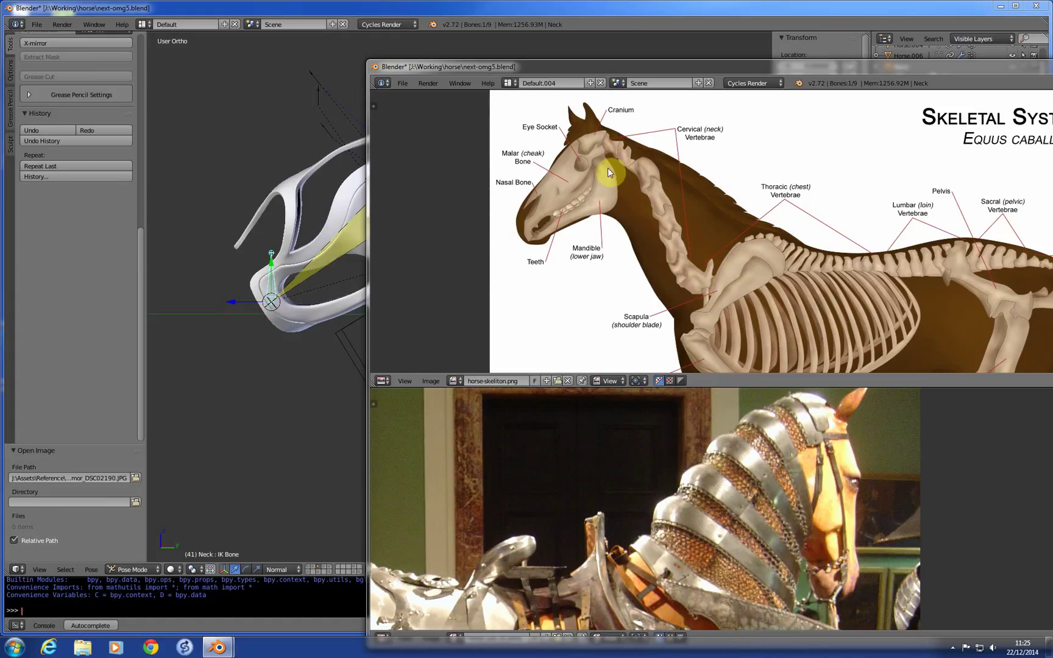
{"action": "mouse_move", "coordinate": [556, 203]}
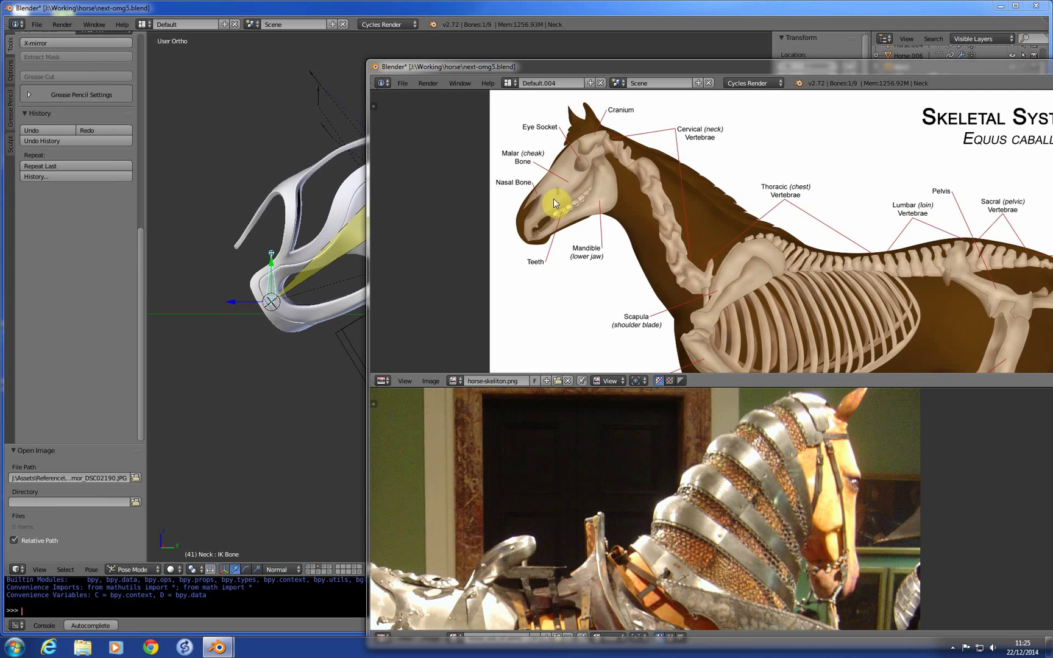
{"action": "mouse_move", "coordinate": [632, 254]}
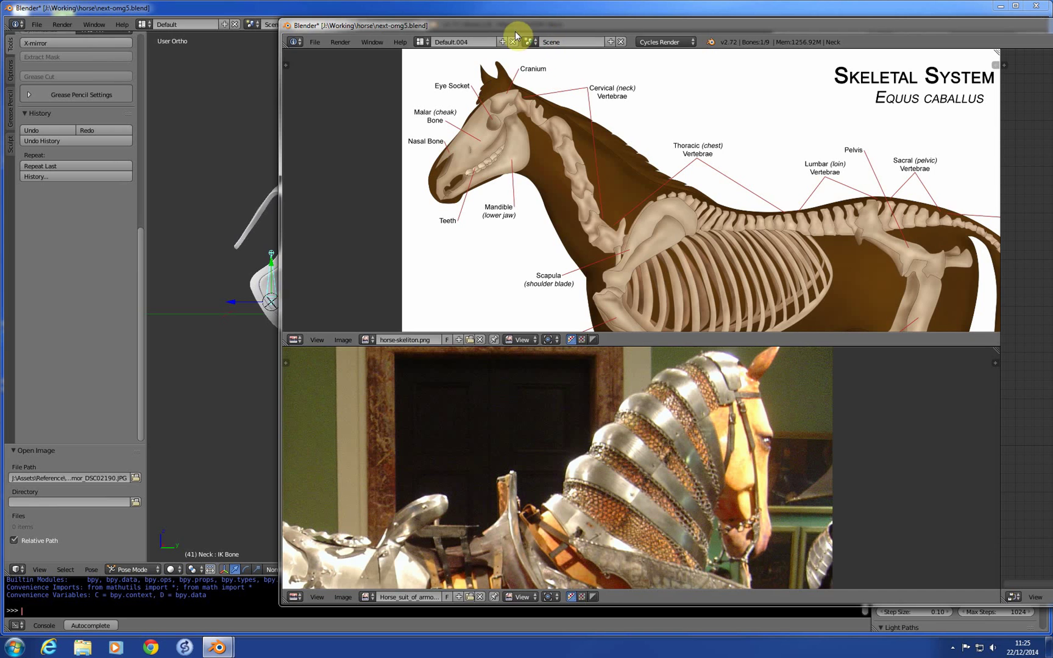
Step: Reposition the reference image window so skeleton and armour photo sit beside the rig
{"action": "left_click_drag", "start_coordinate": [517, 36], "coordinate": [574, 35]}
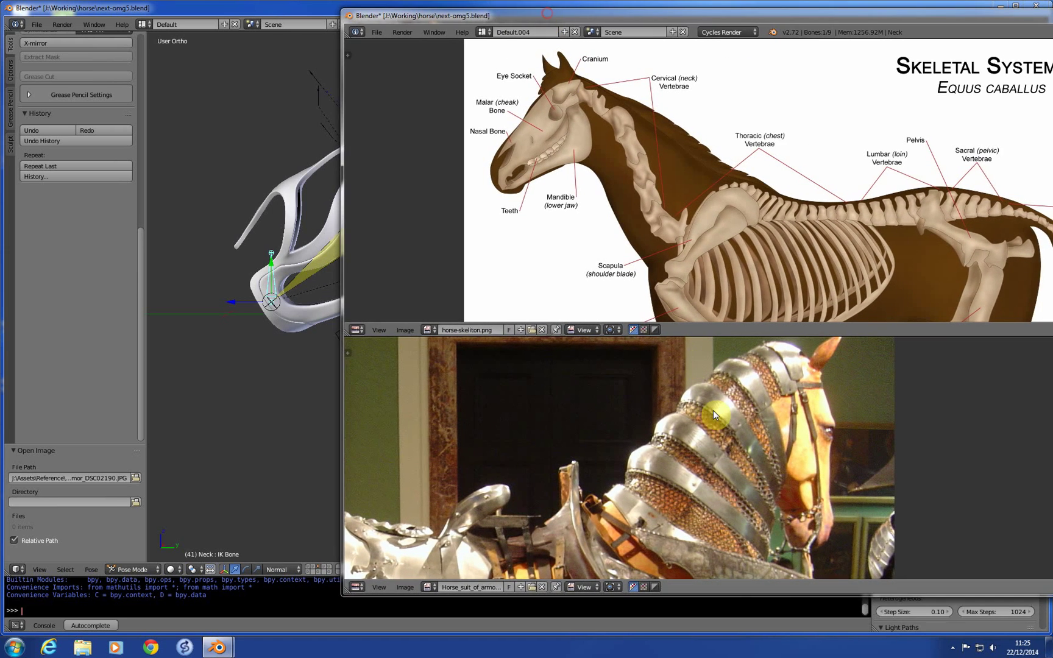
{"action": "mouse_move", "coordinate": [680, 468]}
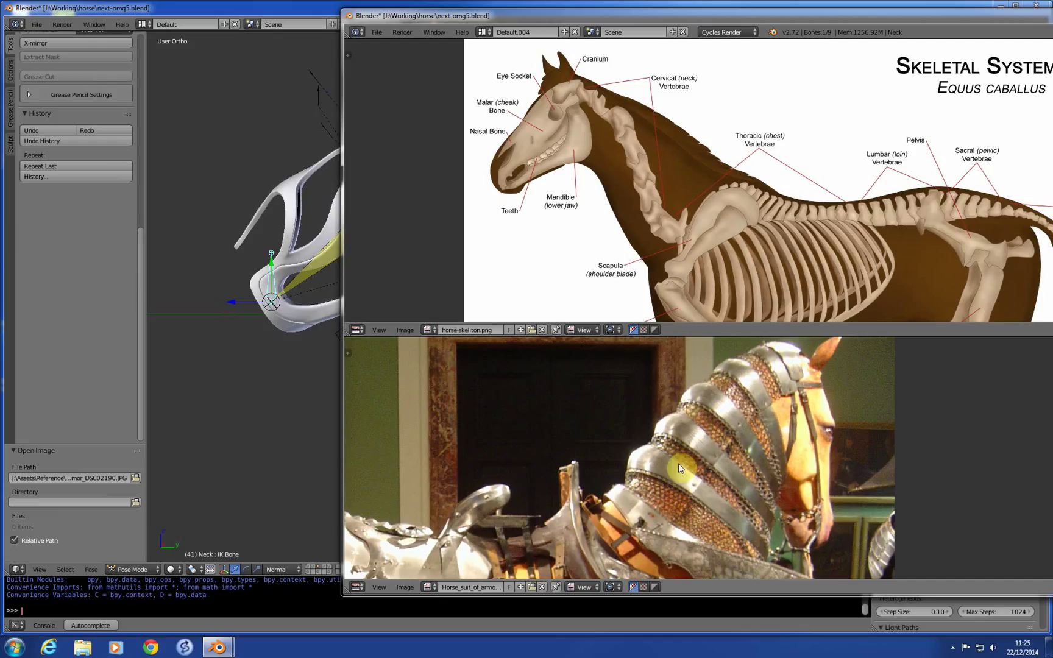
{"action": "mouse_move", "coordinate": [680, 445]}
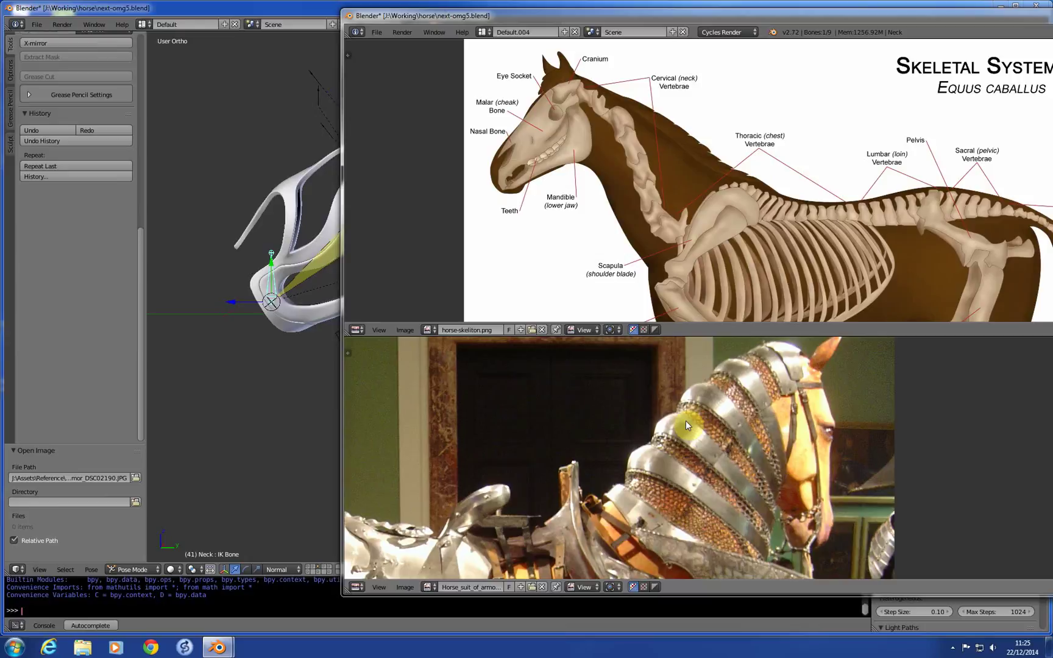
{"action": "mouse_move", "coordinate": [832, 402]}
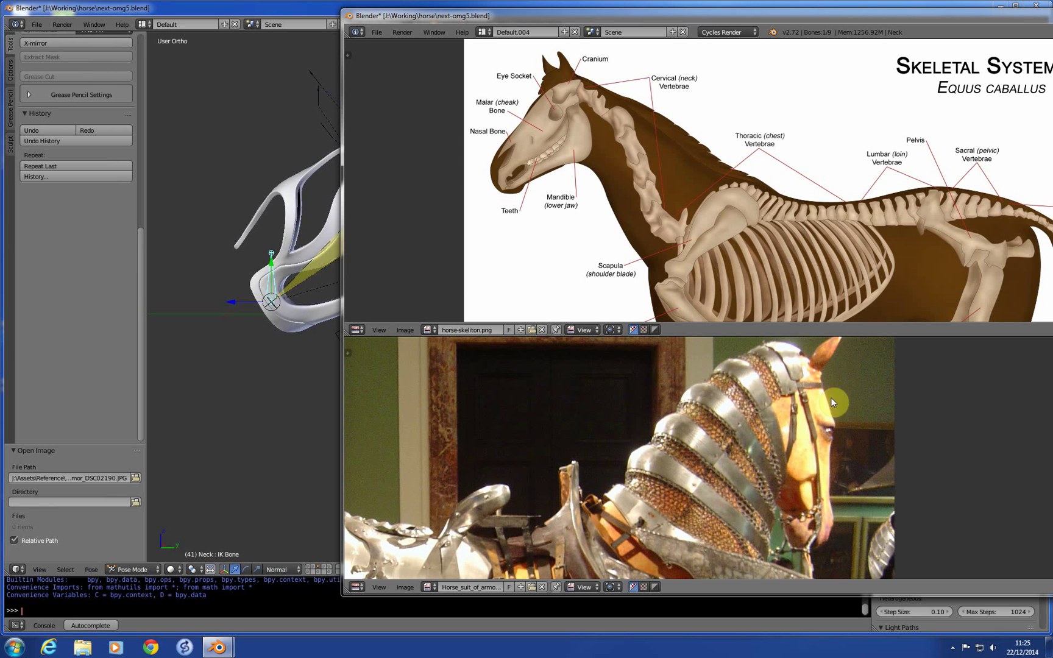
{"action": "mouse_move", "coordinate": [756, 431]}
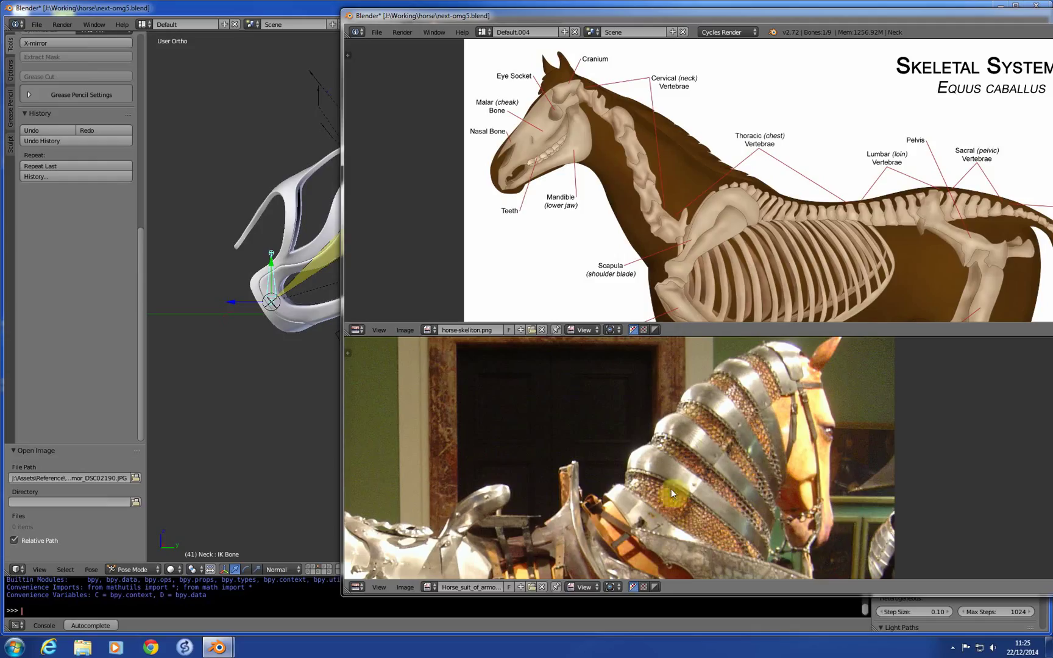
{"action": "mouse_move", "coordinate": [701, 458]}
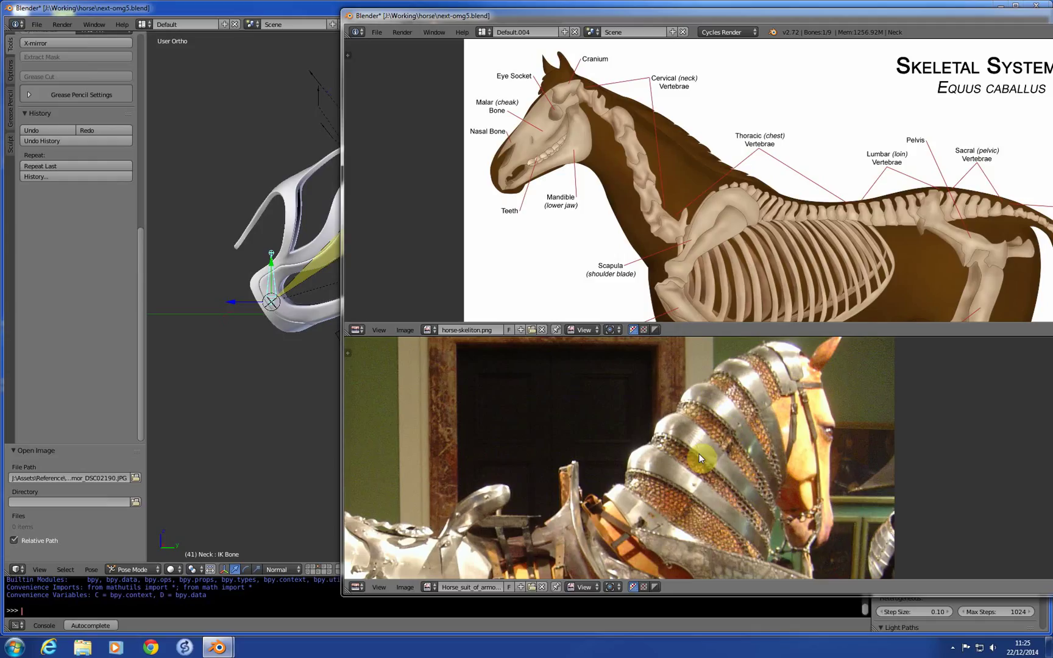
{"action": "mouse_move", "coordinate": [680, 439]}
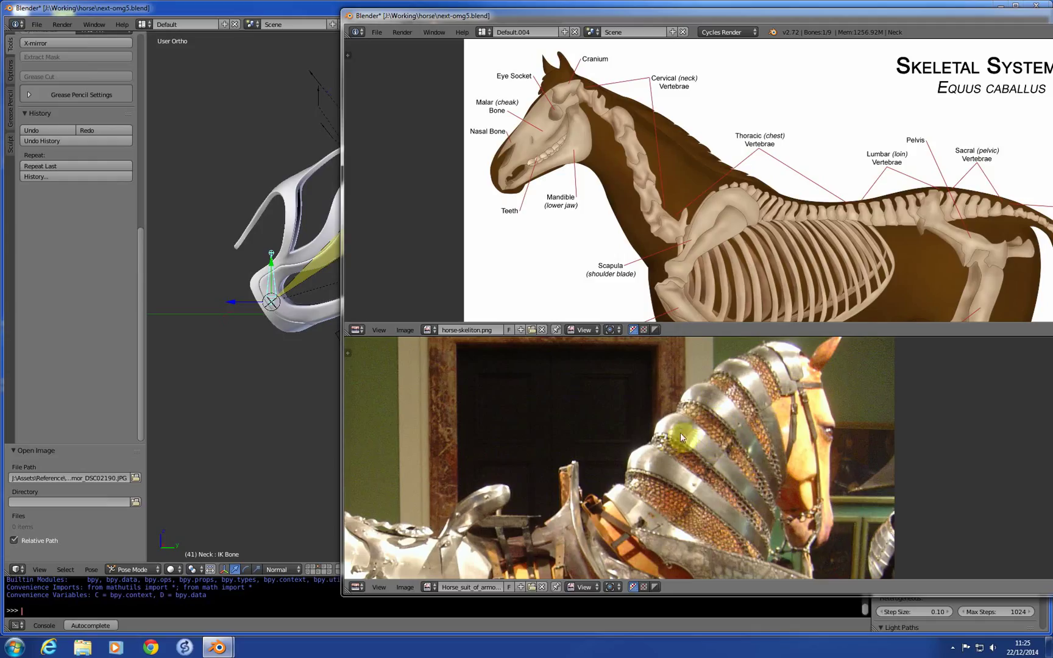
{"action": "mouse_move", "coordinate": [658, 370]}
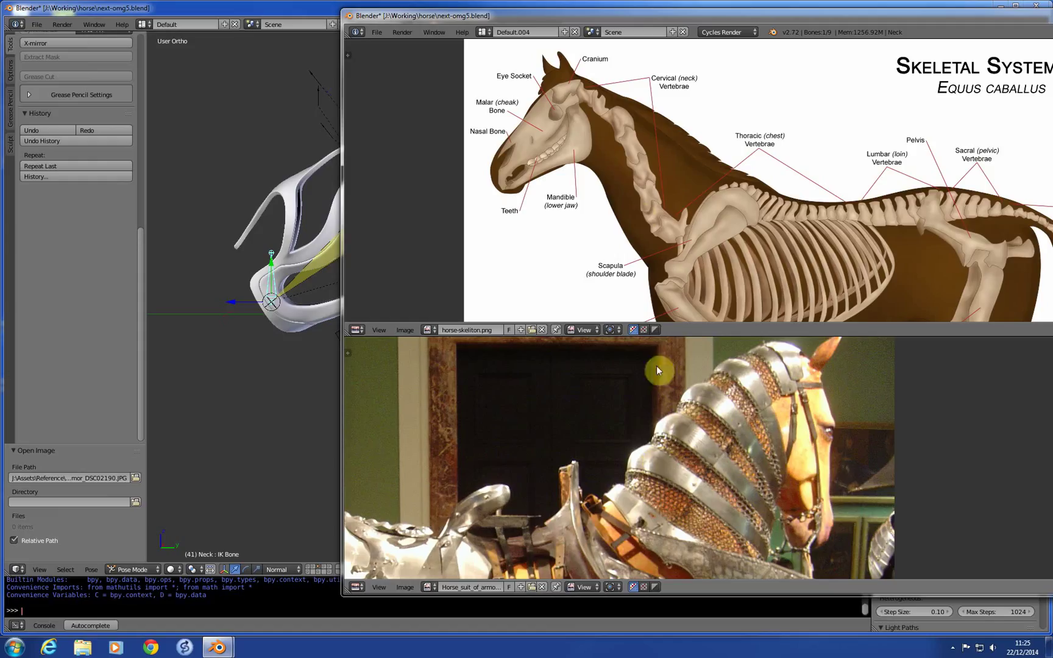
{"action": "mouse_move", "coordinate": [764, 464]}
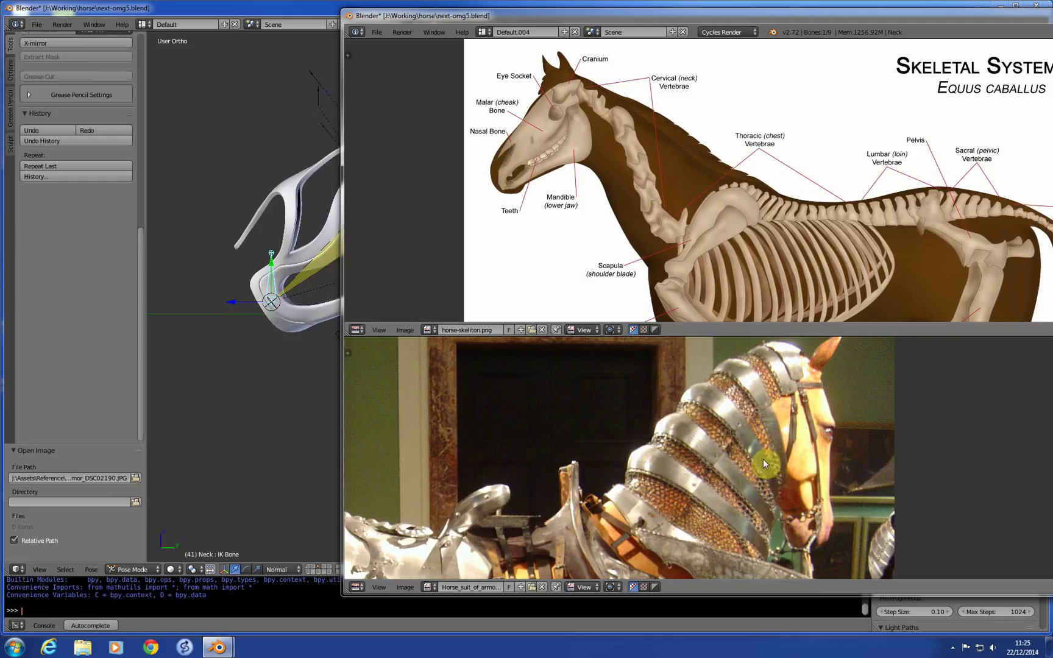
{"action": "mouse_move", "coordinate": [680, 528]}
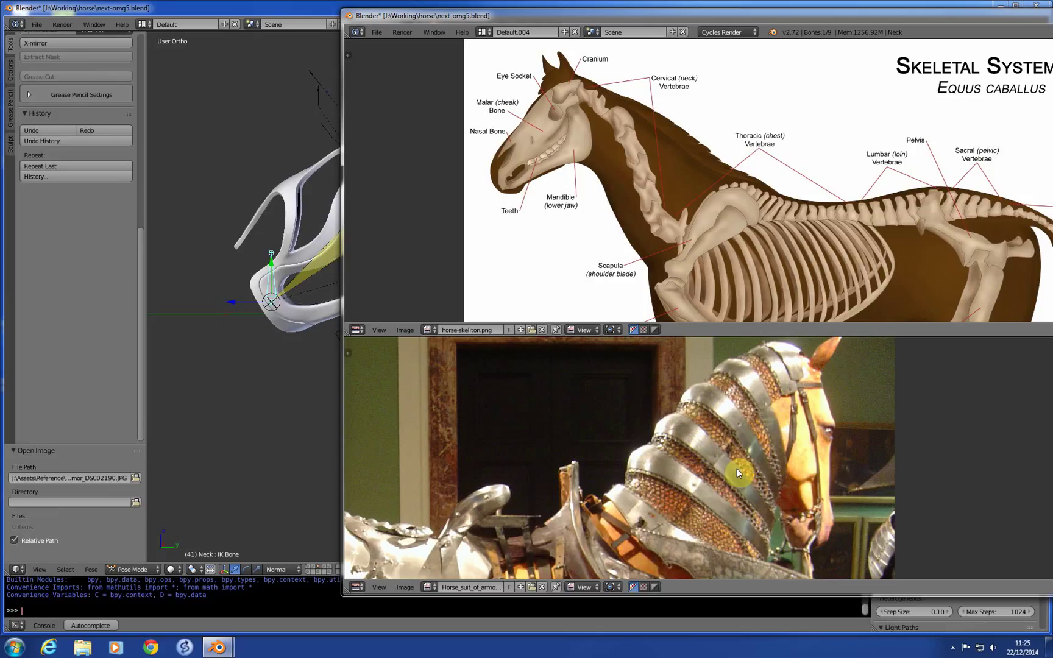
{"action": "mouse_move", "coordinate": [720, 417]}
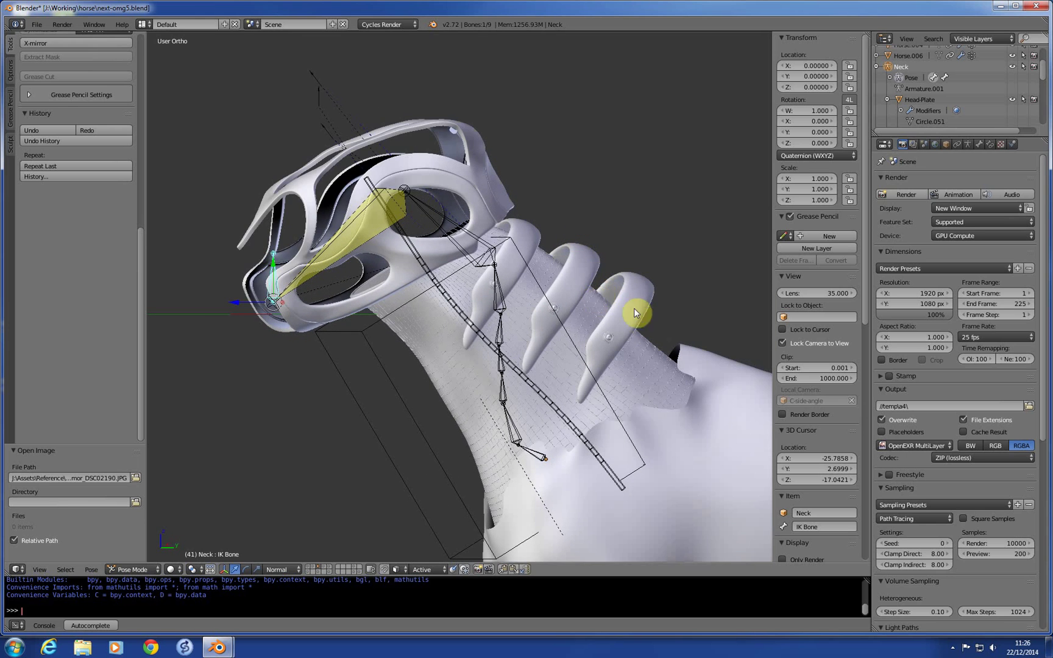
{"action": "mouse_move", "coordinate": [565, 366]}
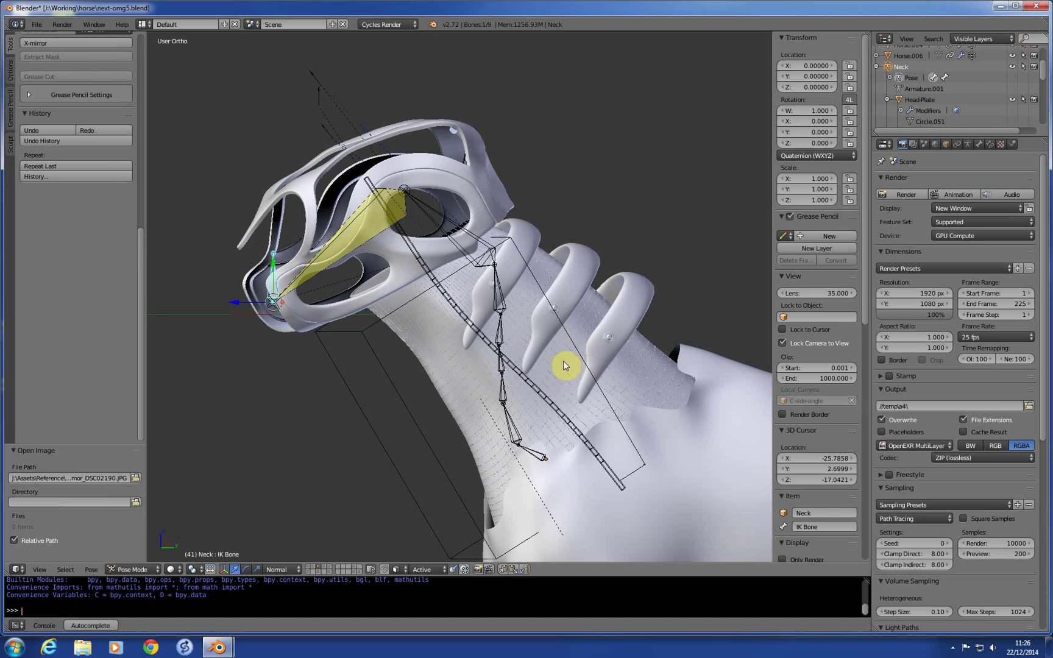
Step: Select the neck control bone in Right Ortho and translate it to test the IK chain bending
{"action": "left_click_drag", "start_coordinate": [564, 366], "coordinate": [575, 366]}
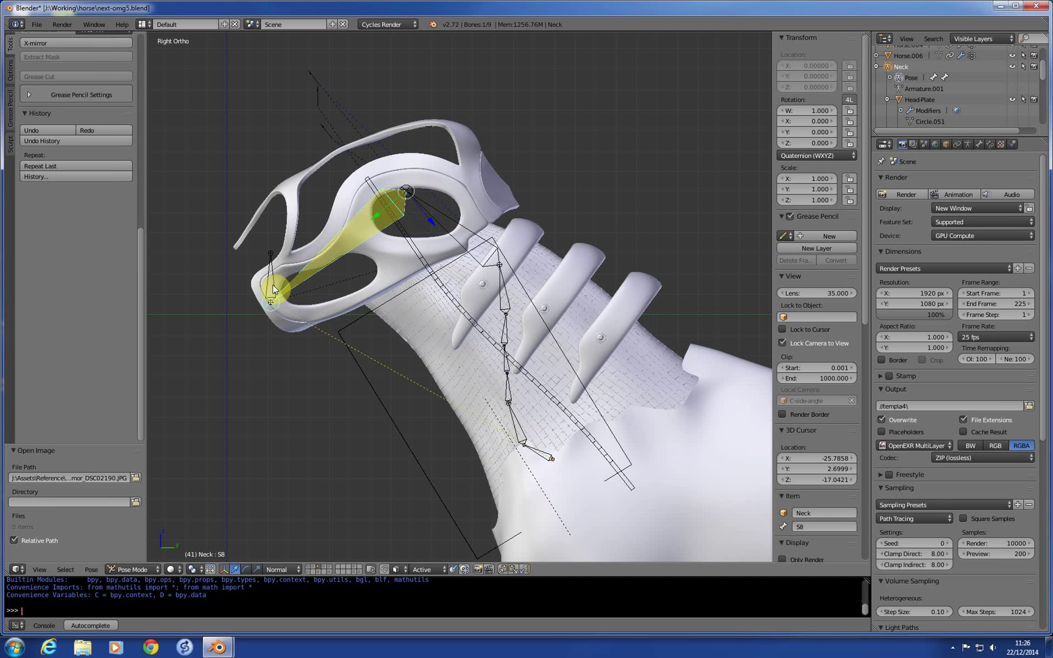
{"action": "left_click", "coordinate": [269, 295]}
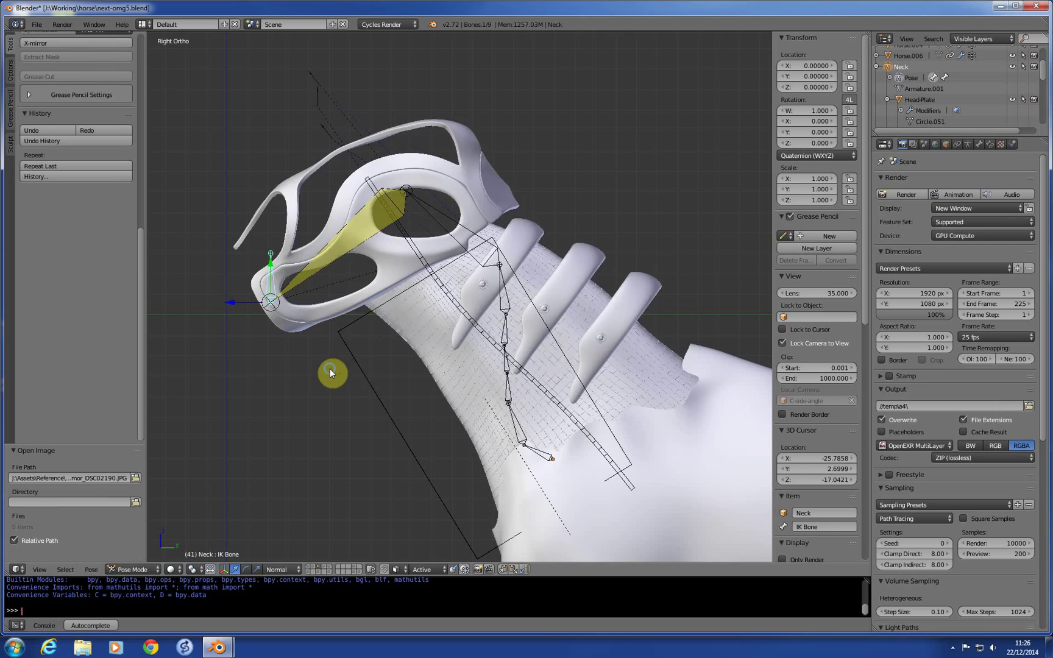
{"action": "left_click_drag", "start_coordinate": [329, 373], "coordinate": [702, 409]}
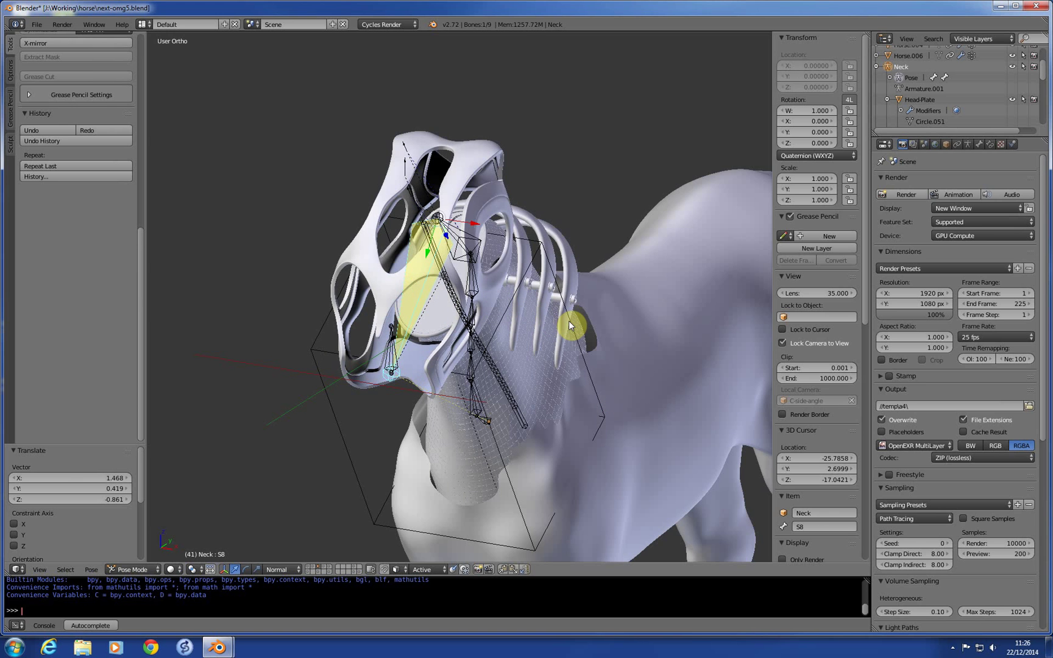
{"action": "left_click_drag", "start_coordinate": [569, 325], "coordinate": [574, 261]}
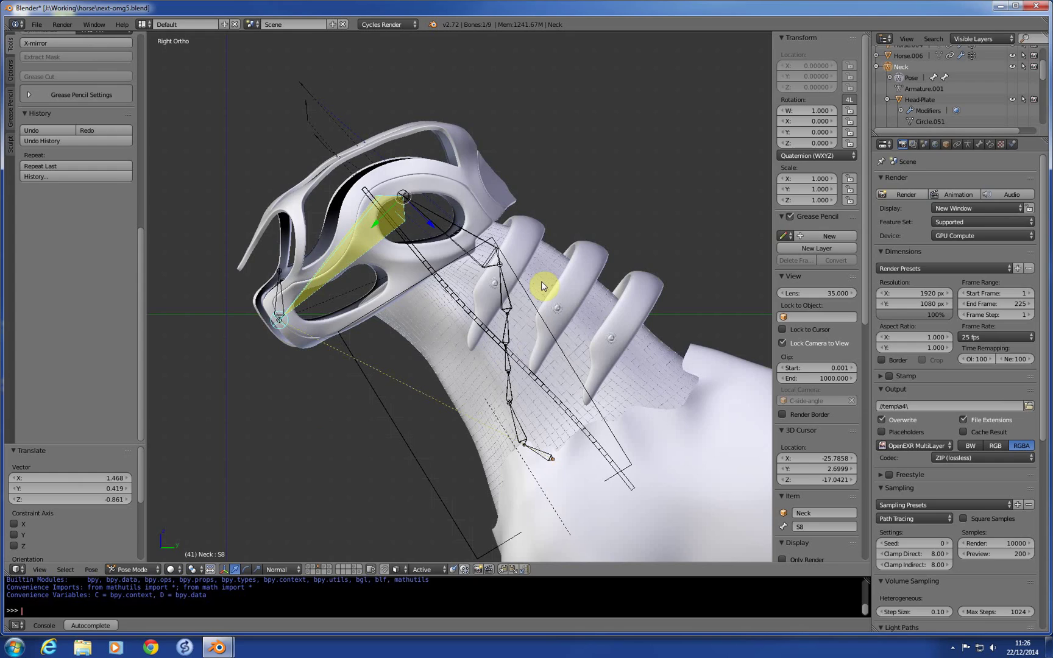
{"action": "mouse_move", "coordinate": [378, 241]}
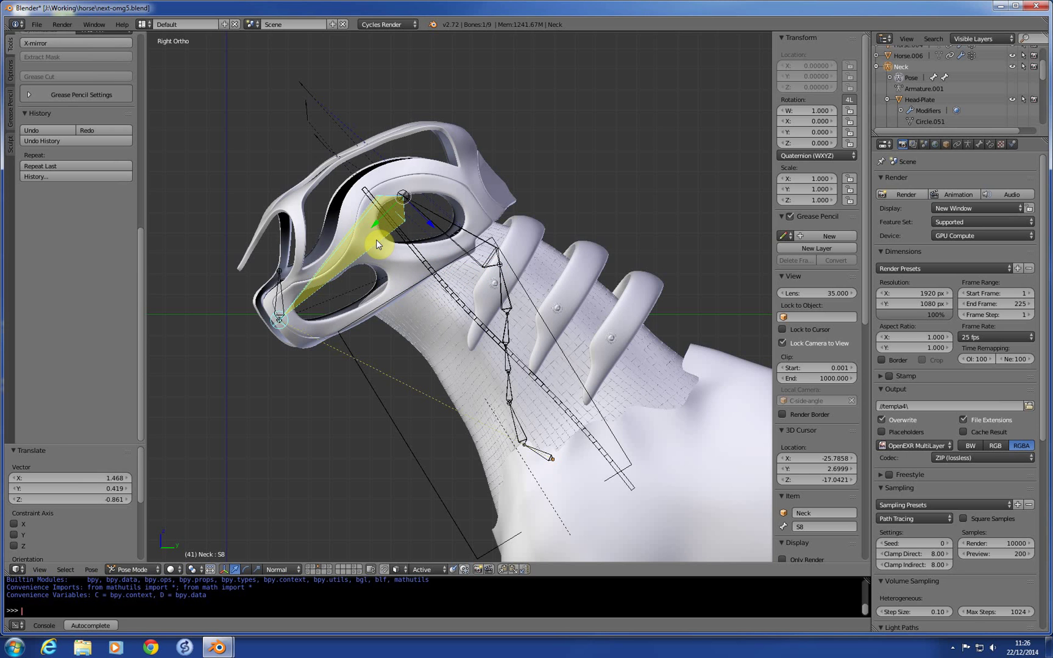
Step: Clear all transforms on every neck bone via Pose > Clear Transform > All
{"action": "left_click", "coordinate": [90, 569]}
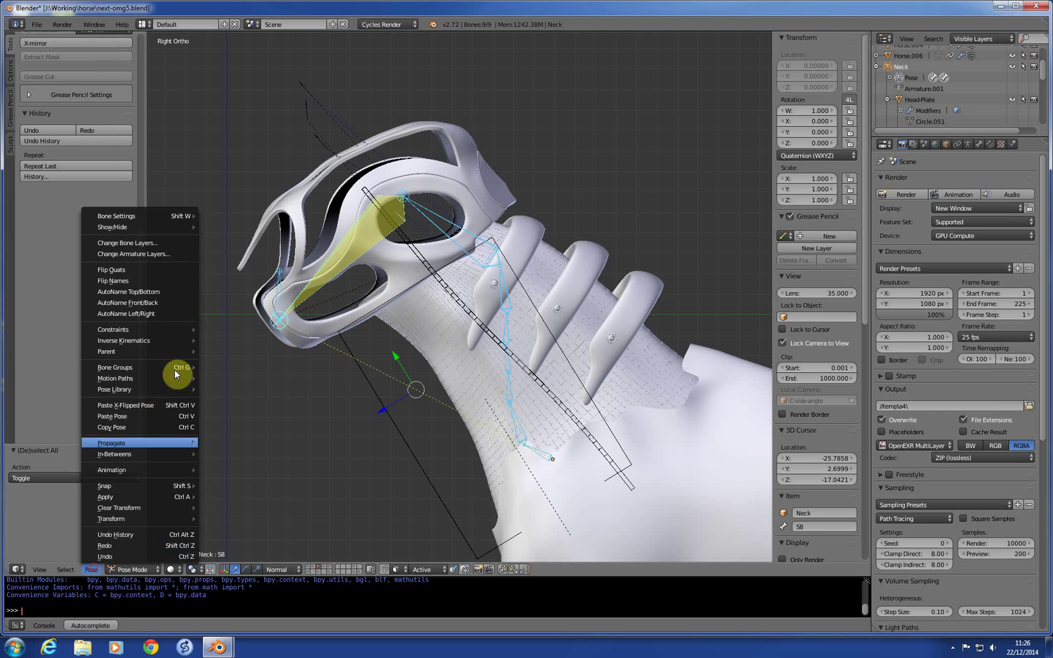
{"action": "mouse_move", "coordinate": [119, 508]}
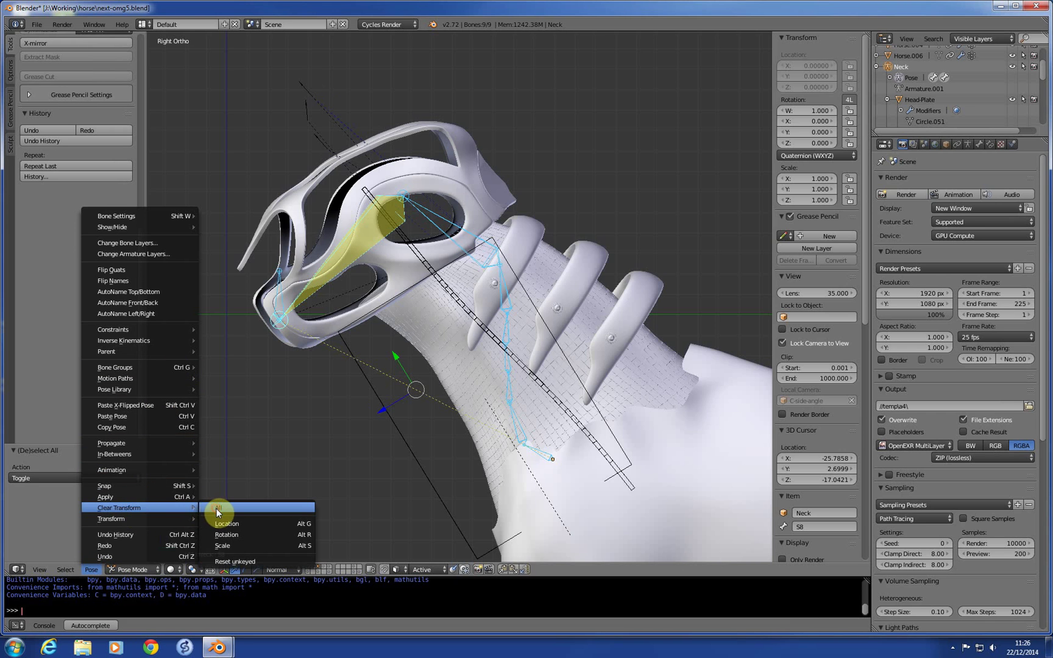
{"action": "left_click", "coordinate": [218, 507]}
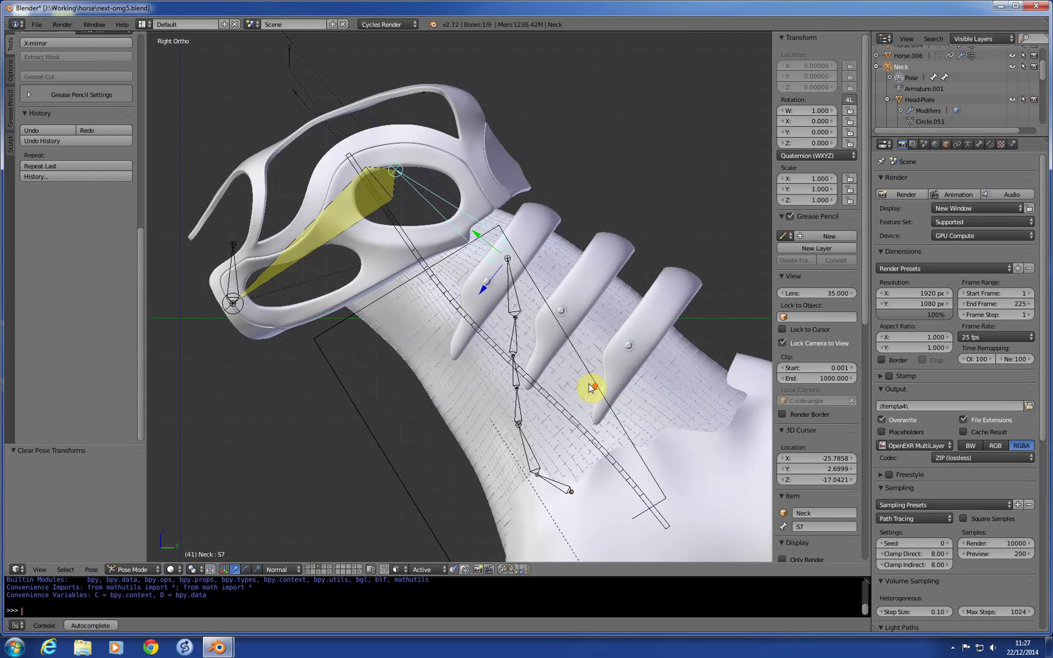
Step: Make SkinControler.001 active and show its Object Constraints in the Properties editor
{"action": "left_click_drag", "start_coordinate": [591, 388], "coordinate": [436, 327]}
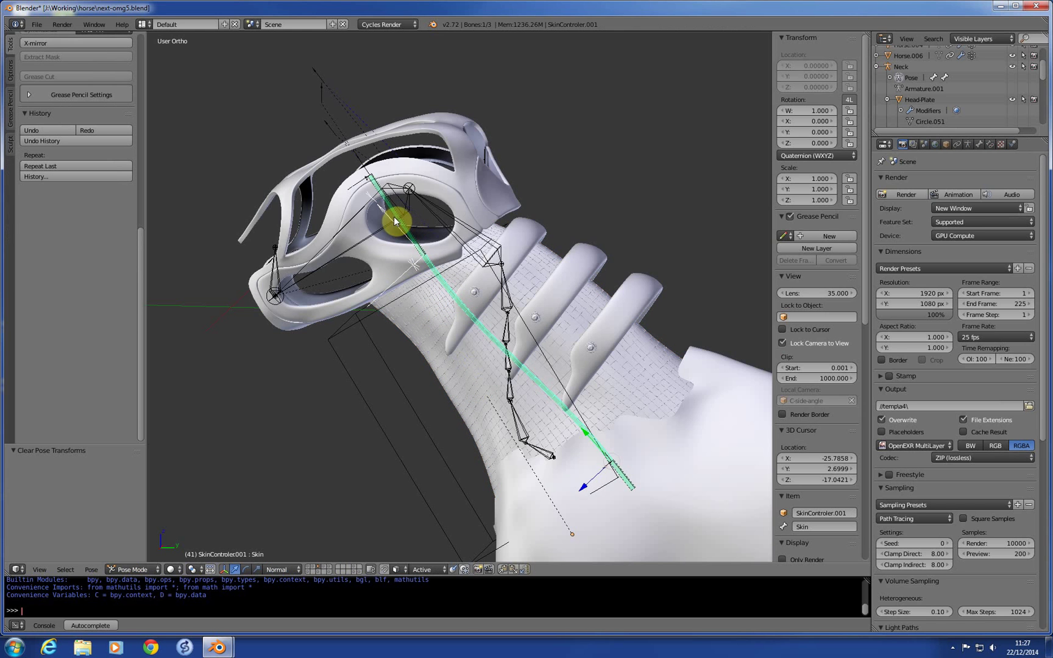
{"action": "left_click", "coordinate": [395, 225]}
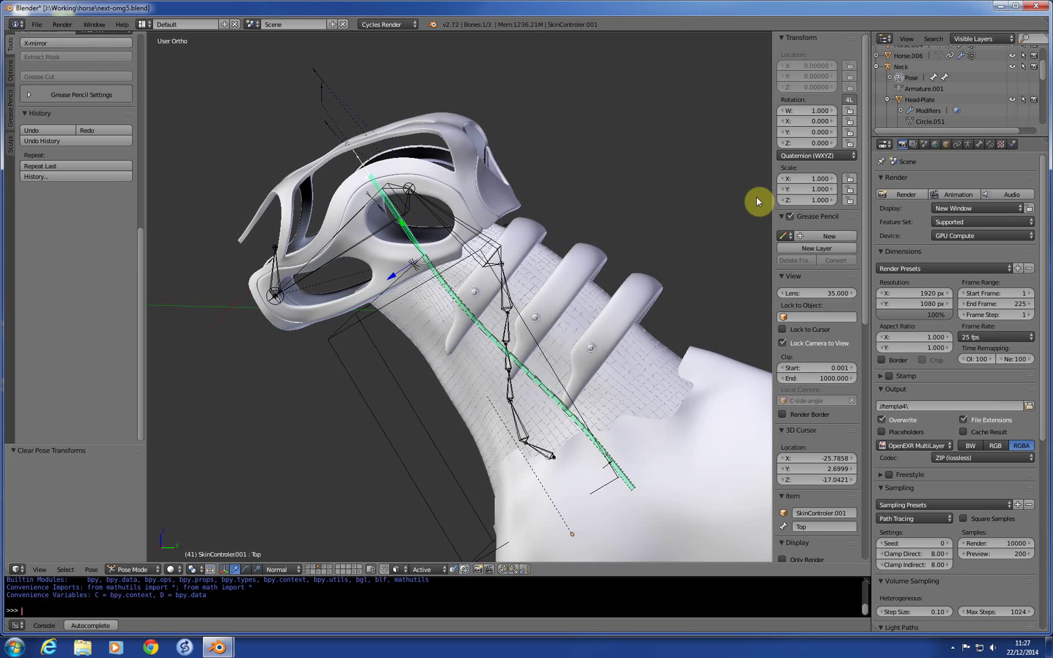
{"action": "left_click", "coordinate": [992, 146]}
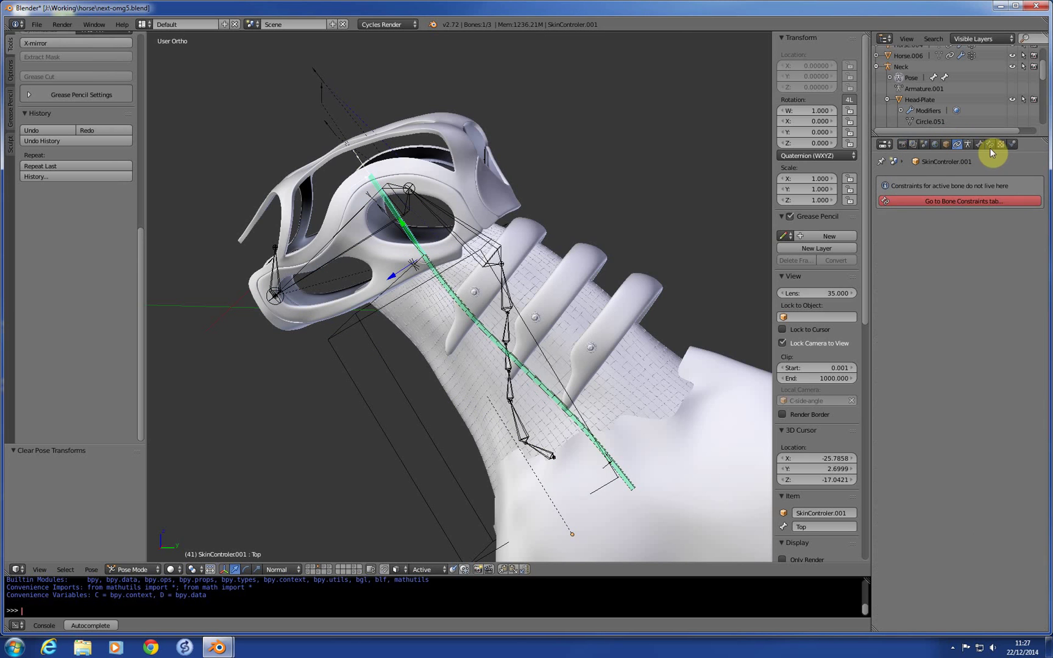
Step: Show the bone's Copy Rotation and Damped Track constraints and inspect the neck from several angles
{"action": "left_click", "coordinate": [991, 145]}
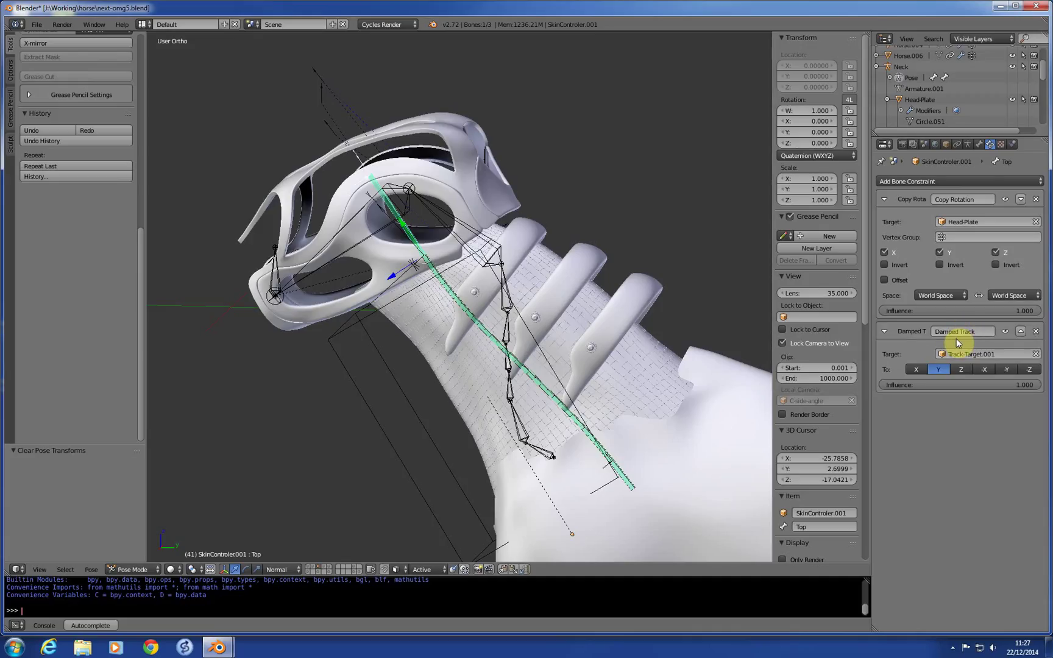
{"action": "mouse_move", "coordinate": [575, 334]}
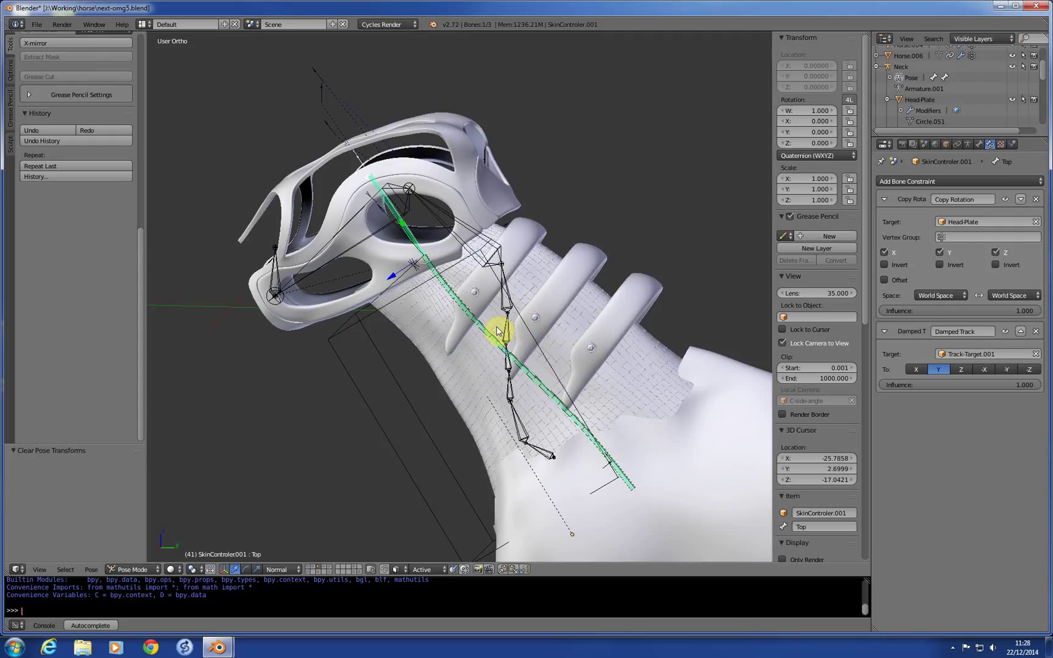
{"action": "mouse_move", "coordinate": [499, 326]}
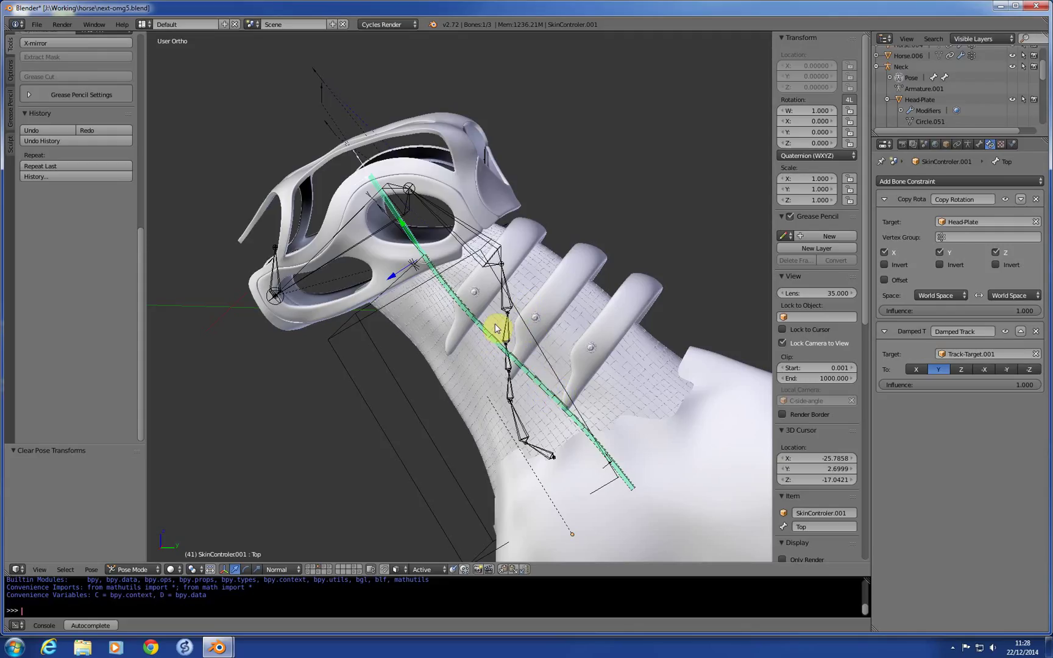
{"action": "mouse_move", "coordinate": [497, 226]}
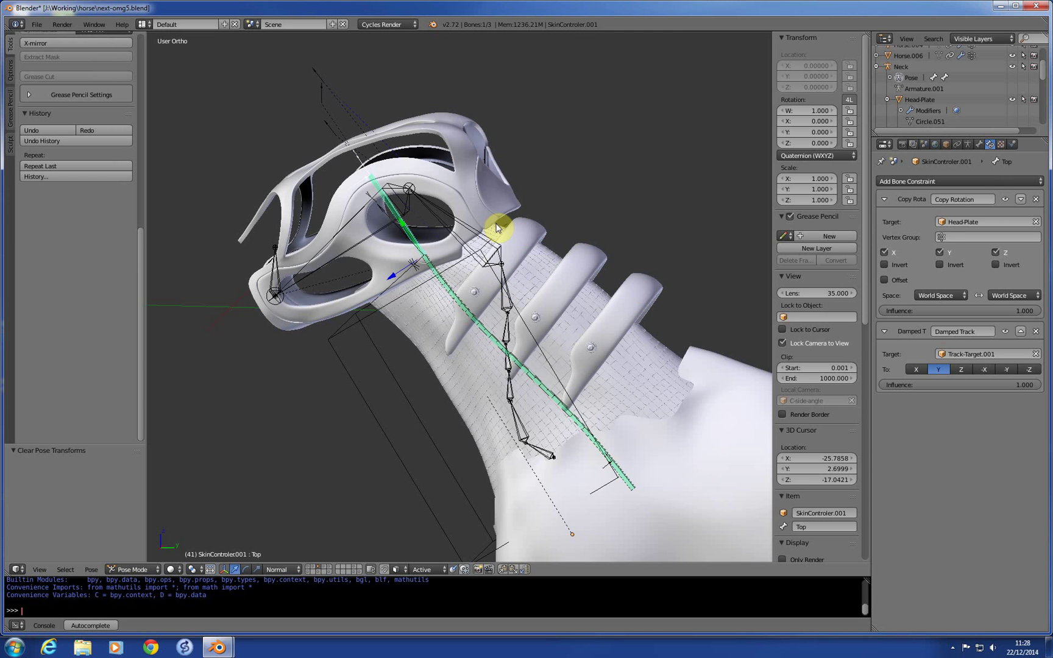
{"action": "mouse_move", "coordinate": [685, 293]}
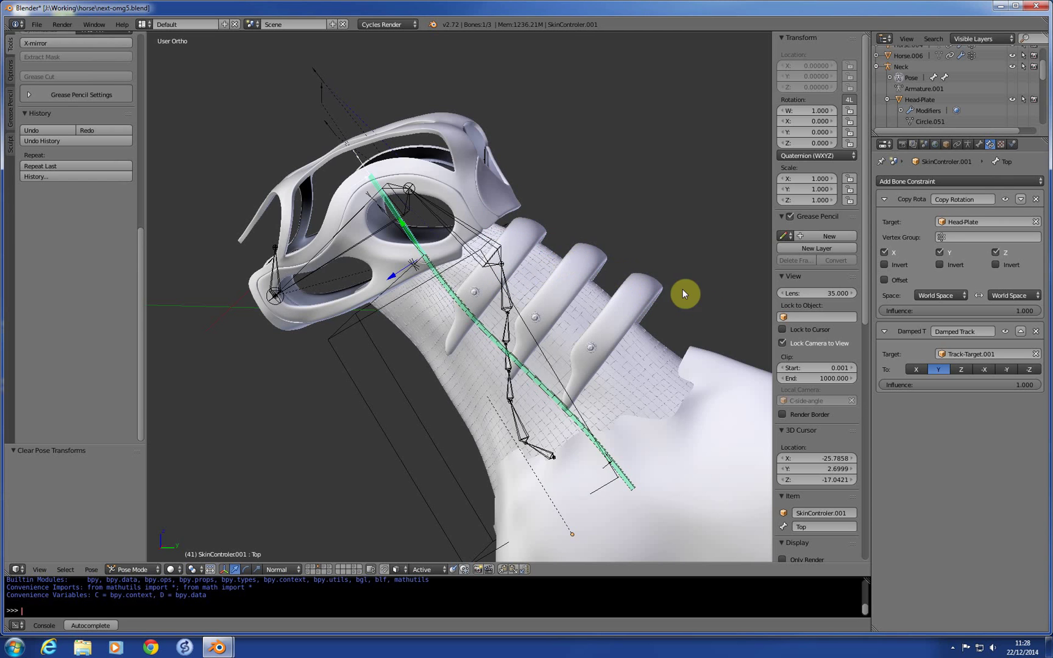
{"action": "mouse_move", "coordinate": [392, 306]}
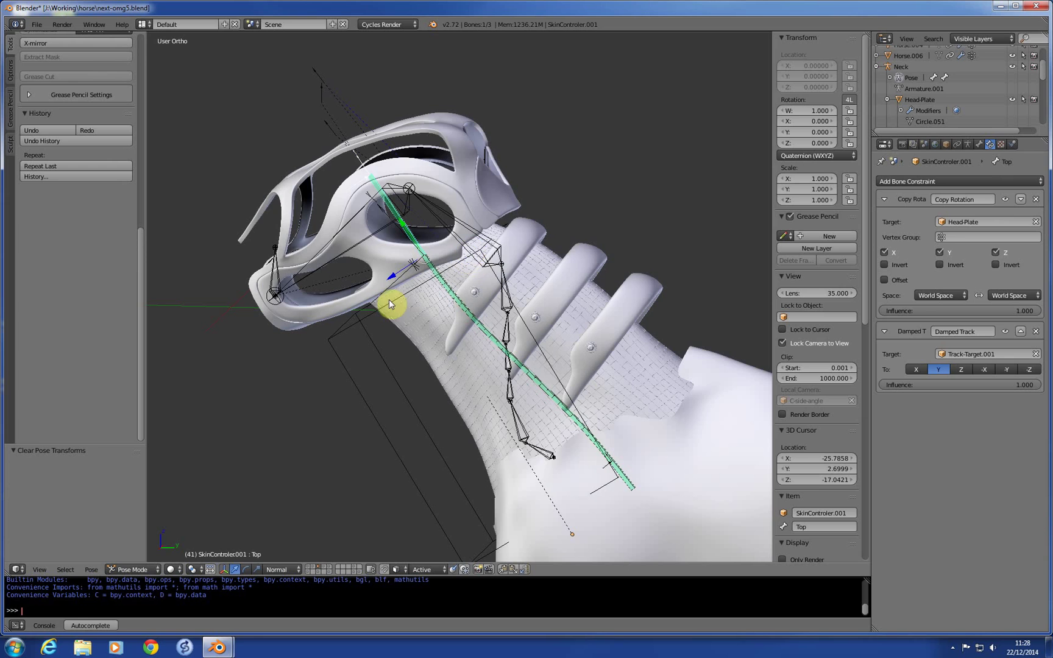
{"action": "mouse_move", "coordinate": [484, 319]}
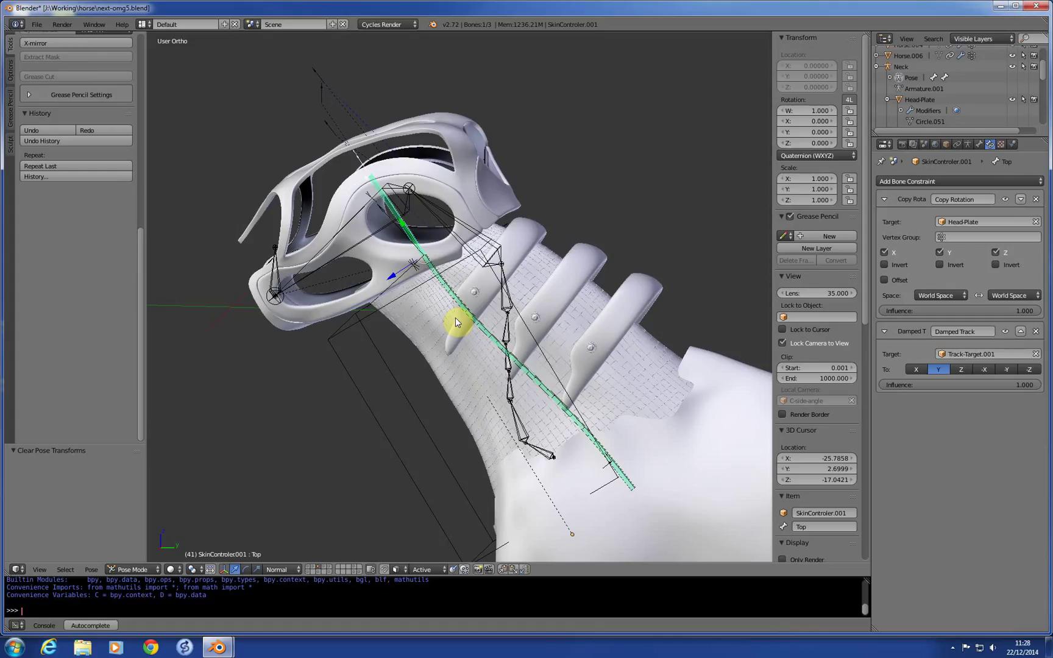
{"action": "mouse_move", "coordinate": [484, 333]}
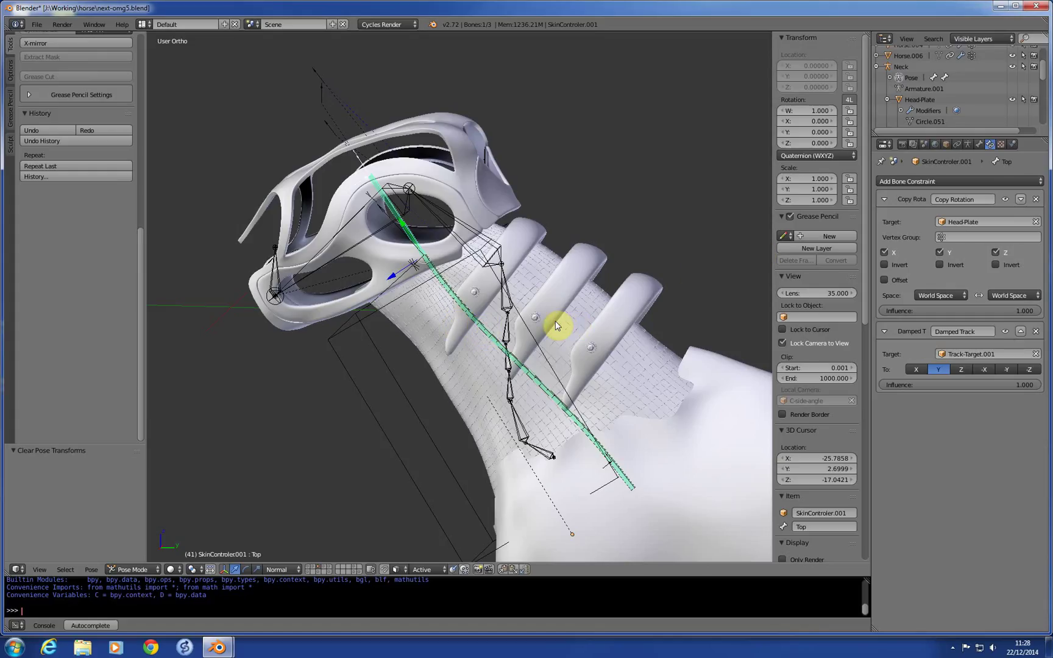
{"action": "mouse_move", "coordinate": [484, 335]}
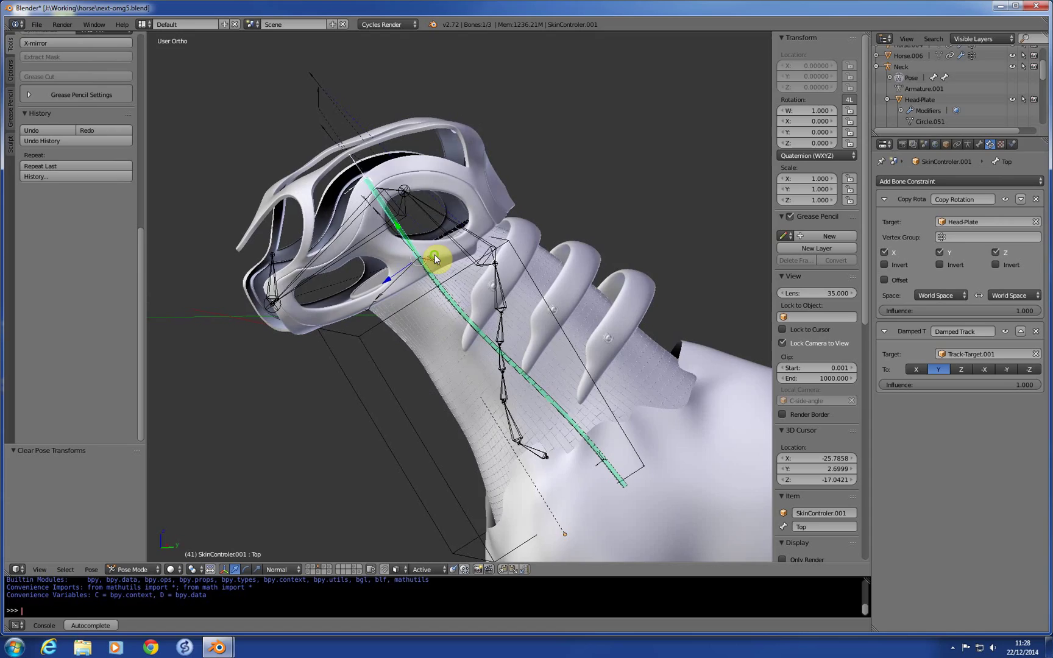
{"action": "left_click_drag", "start_coordinate": [436, 258], "coordinate": [377, 268]}
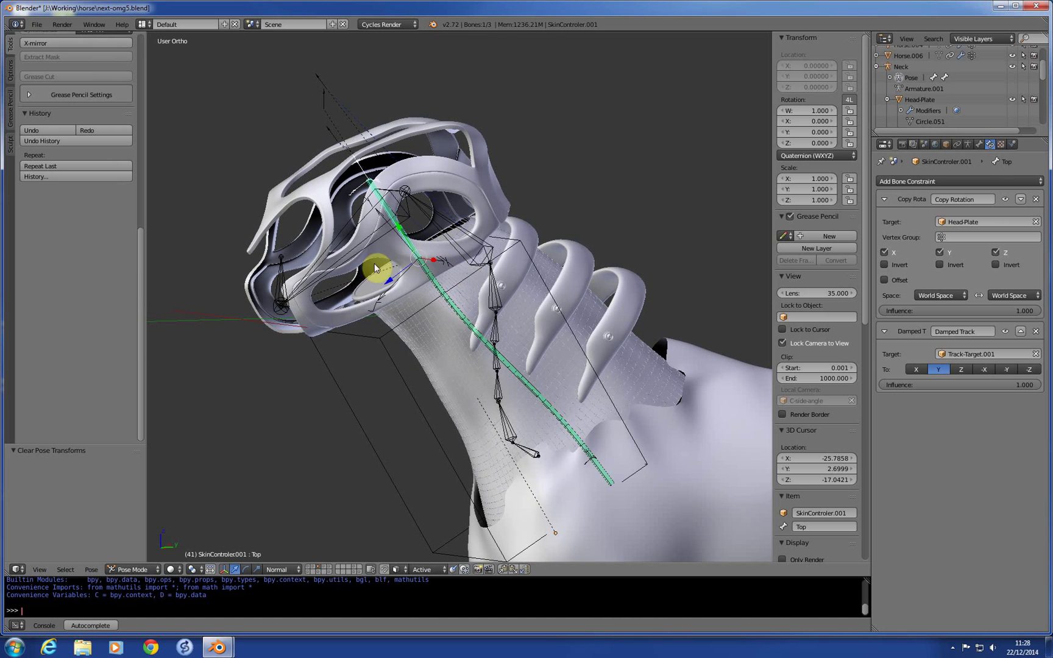
{"action": "left_click_drag", "start_coordinate": [376, 268], "coordinate": [490, 289]}
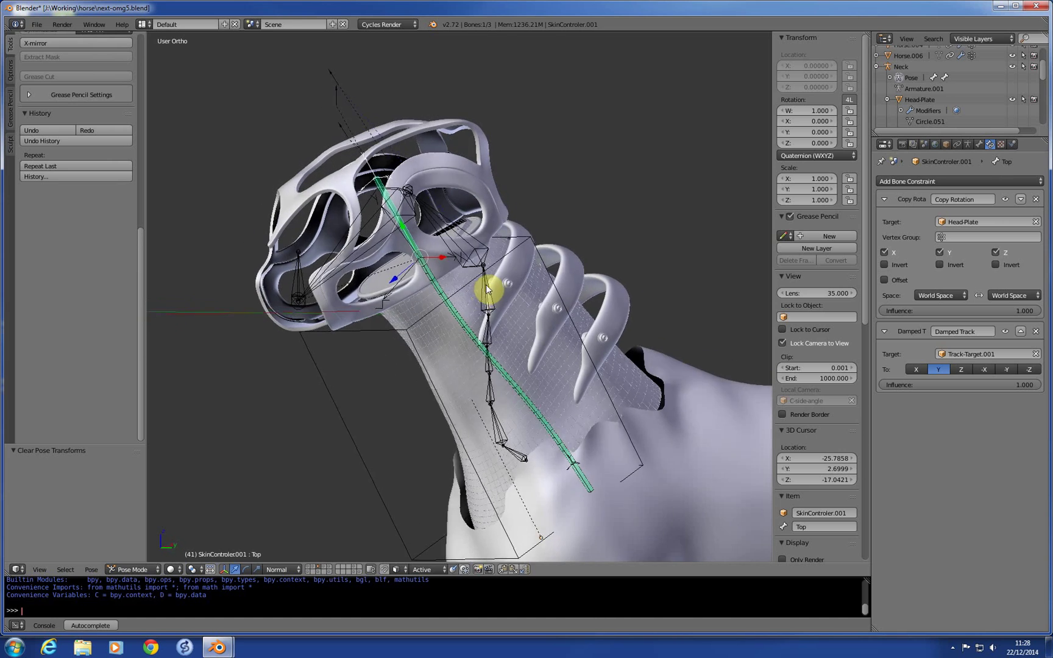
{"action": "left_click_drag", "start_coordinate": [490, 289], "coordinate": [379, 289]}
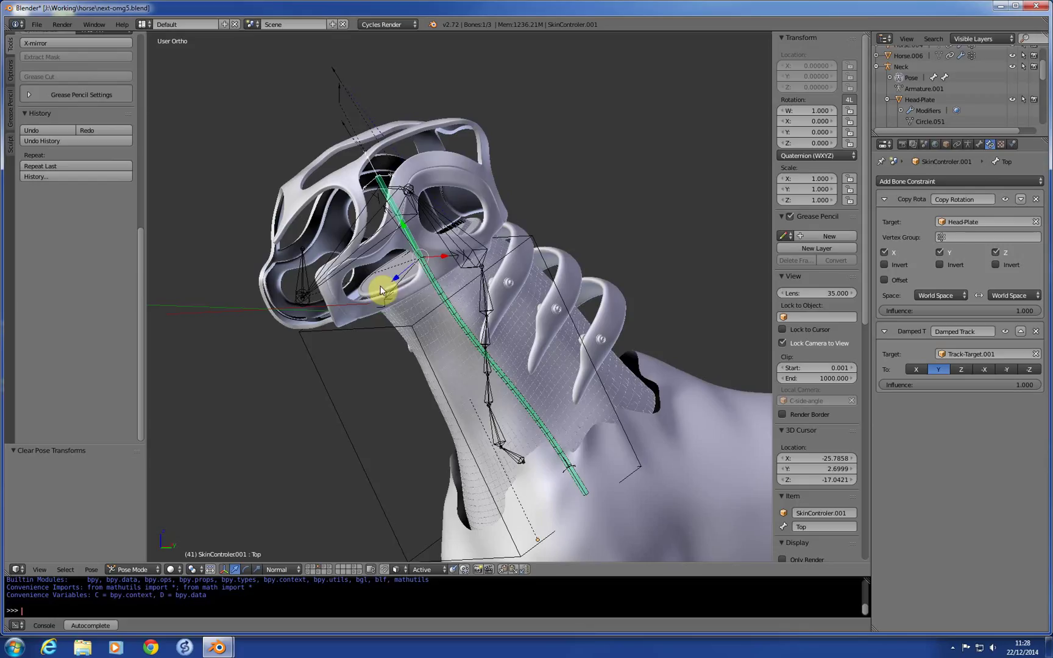
{"action": "mouse_move", "coordinate": [442, 269]}
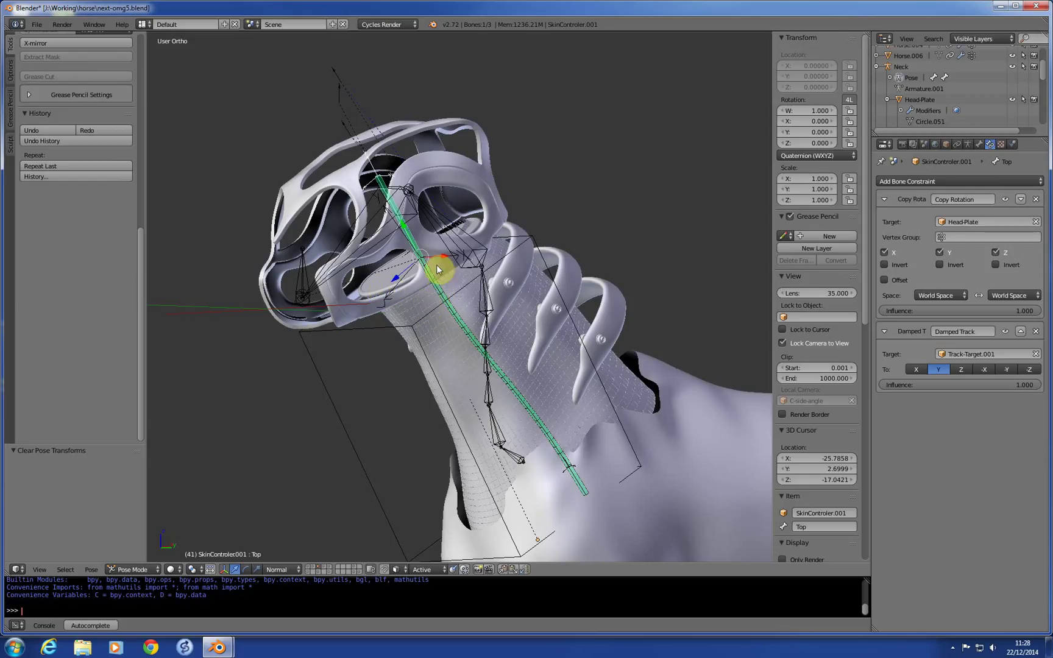
{"action": "mouse_move", "coordinate": [433, 246]}
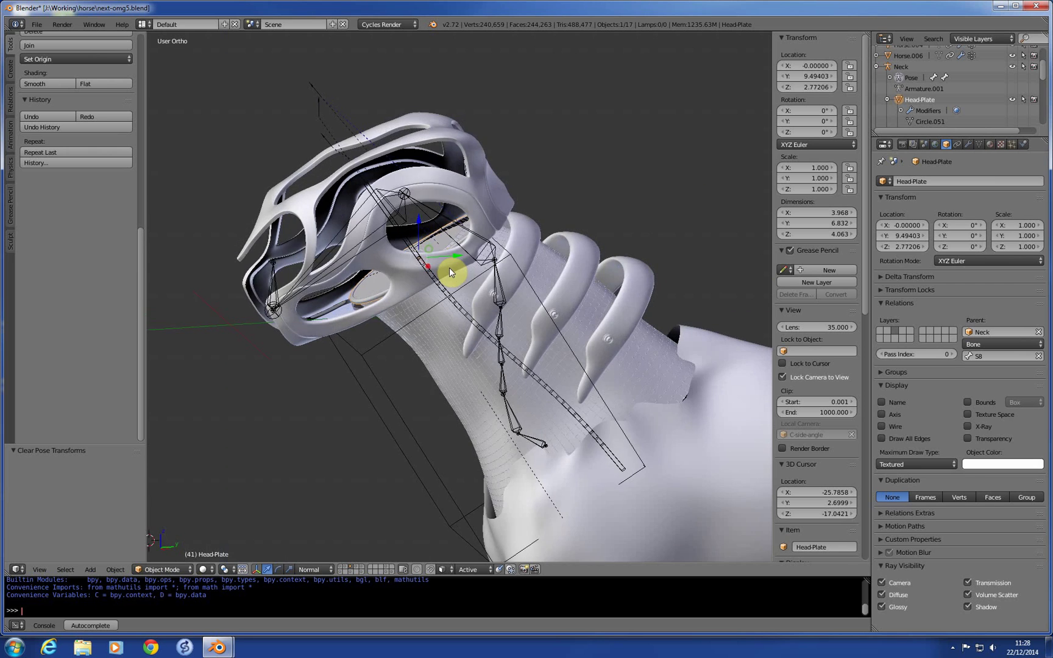
Step: Grab the IK Bone at the head's front and move it to swing the neck and head plate
{"action": "left_click_drag", "start_coordinate": [450, 272], "coordinate": [360, 282]}
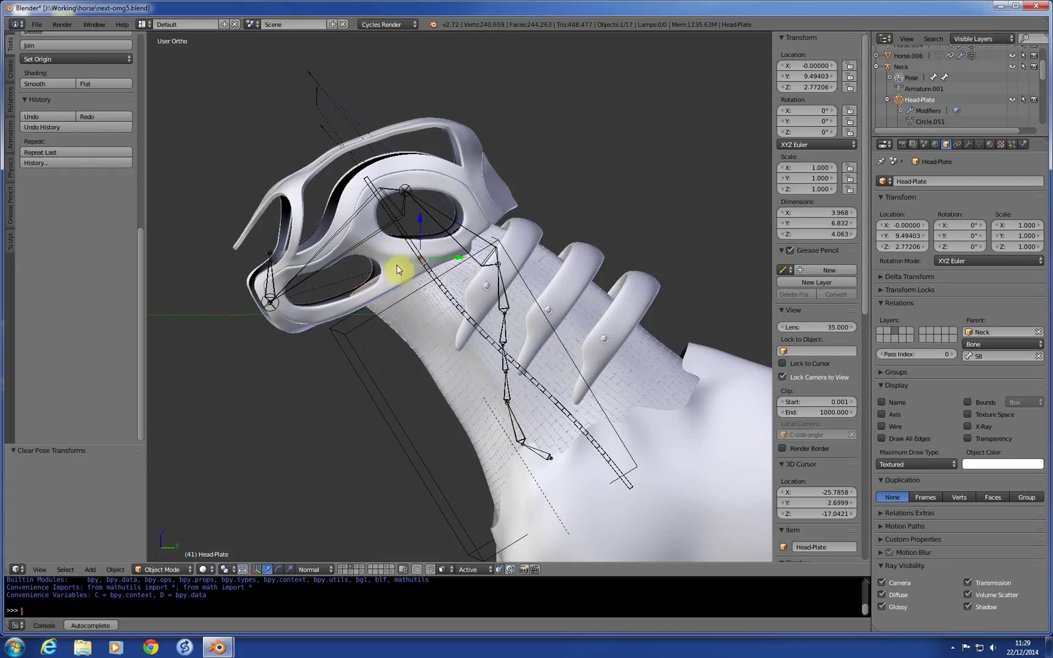
{"action": "mouse_move", "coordinate": [398, 260]}
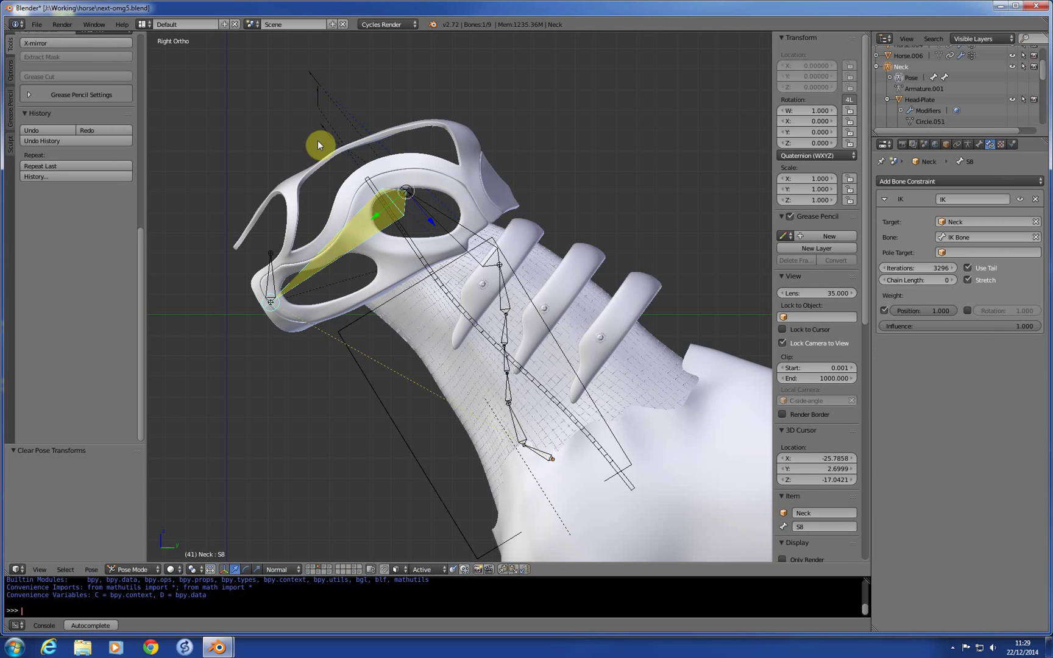
{"action": "left_click", "coordinate": [271, 301]}
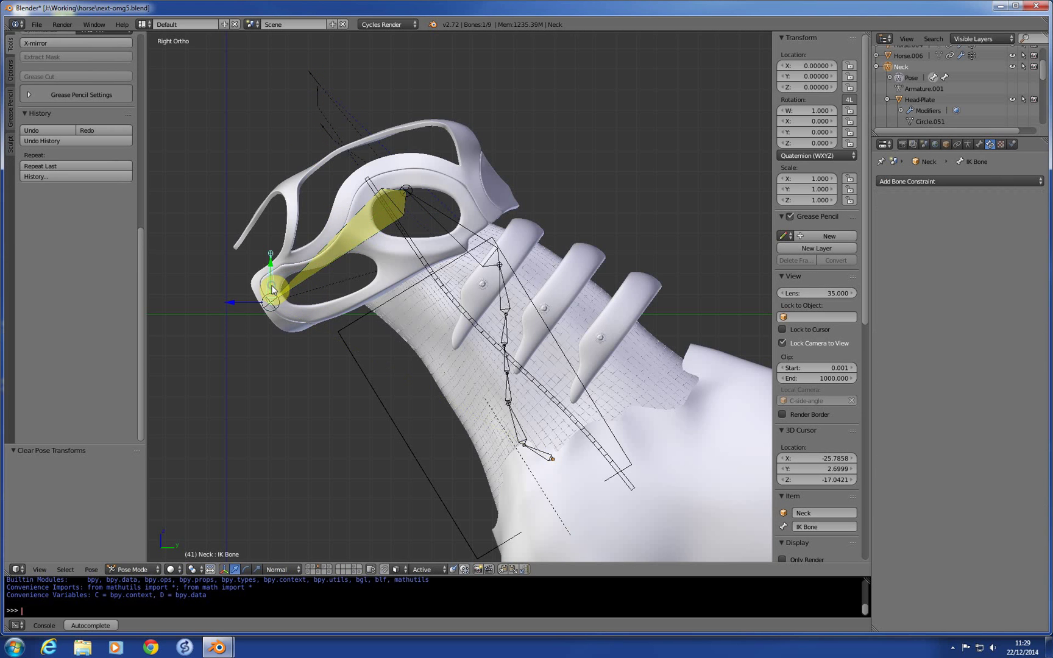
{"action": "left_click_drag", "start_coordinate": [272, 289], "coordinate": [271, 306]}
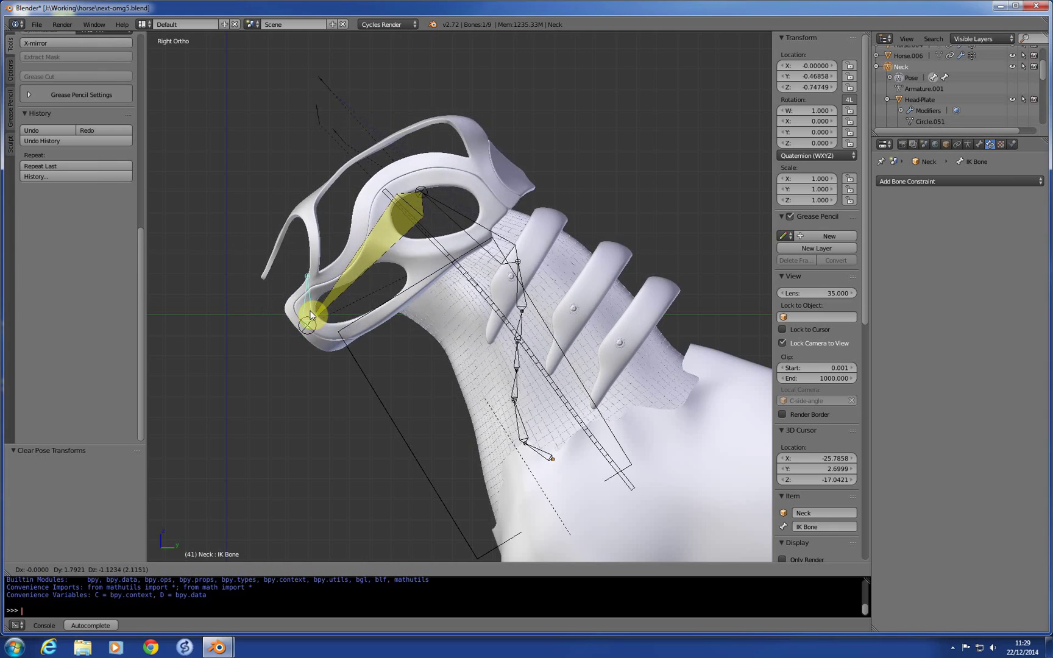
{"action": "left_click_drag", "start_coordinate": [309, 315], "coordinate": [267, 299]}
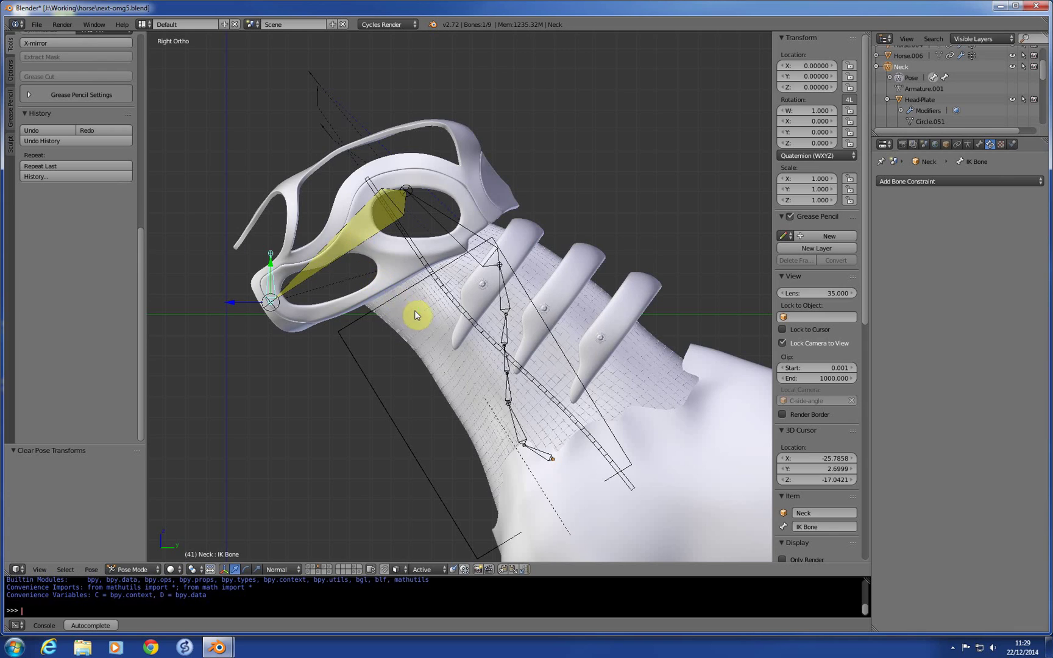
{"action": "left_click_drag", "start_coordinate": [414, 314], "coordinate": [463, 323]}
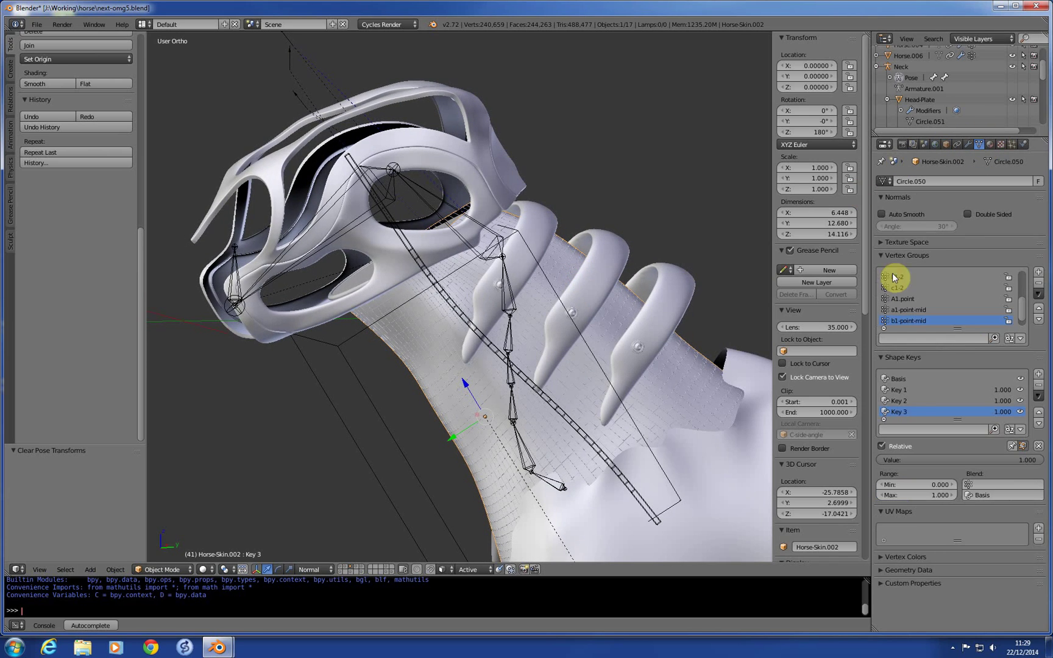
{"action": "mouse_move", "coordinate": [900, 379]}
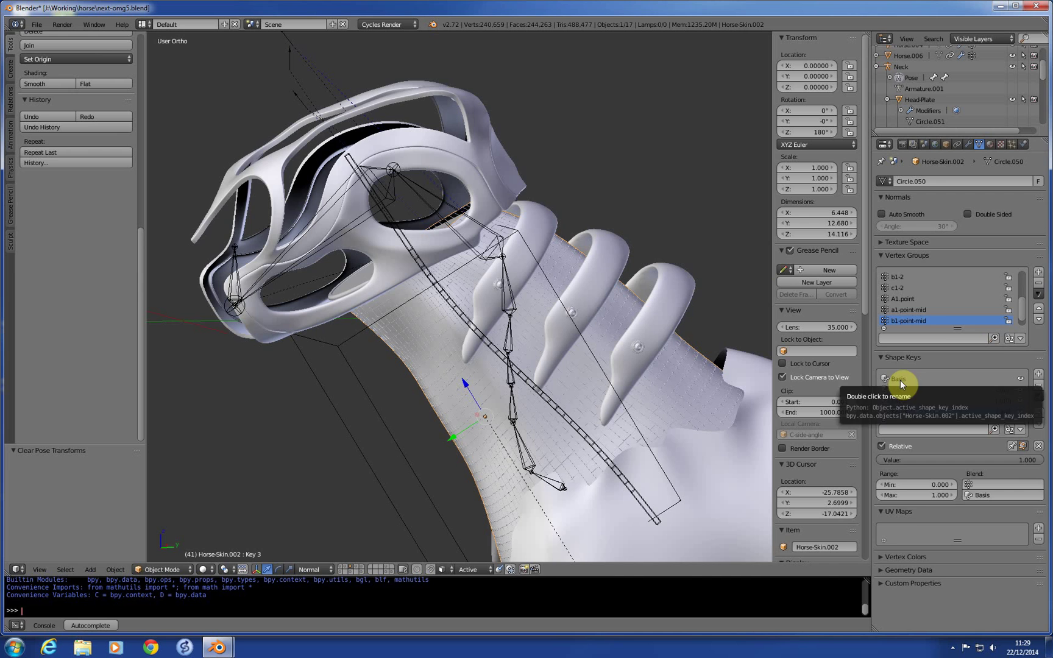
Step: Select the Basis and Key 2 shape keys and inspect the slimmer neck skin from several angles
{"action": "left_click", "coordinate": [899, 377]}
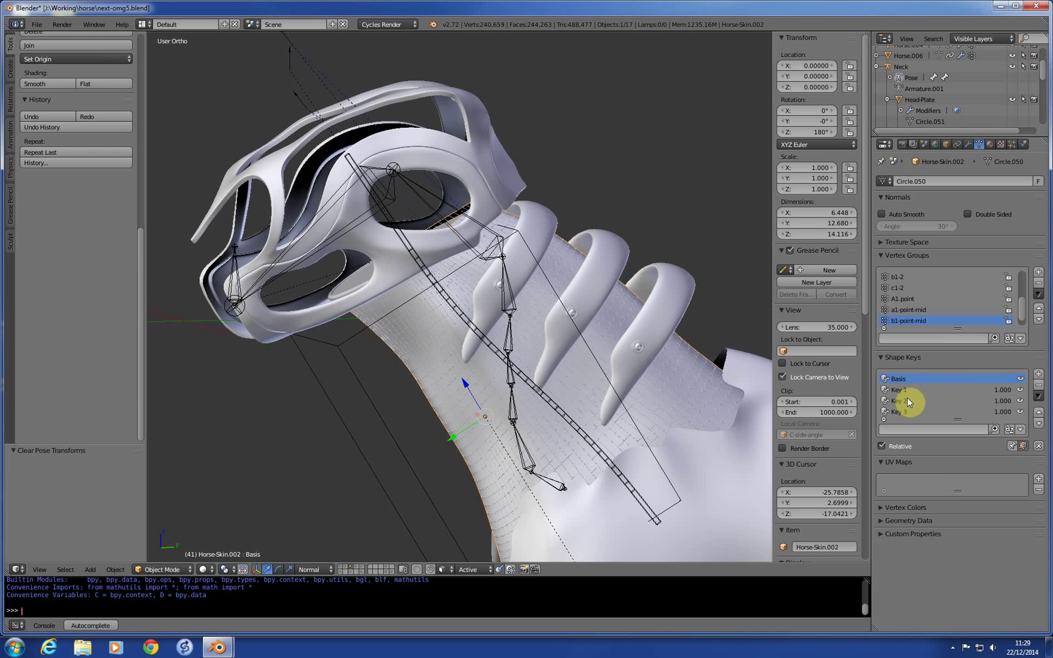
{"action": "left_click", "coordinate": [913, 401]}
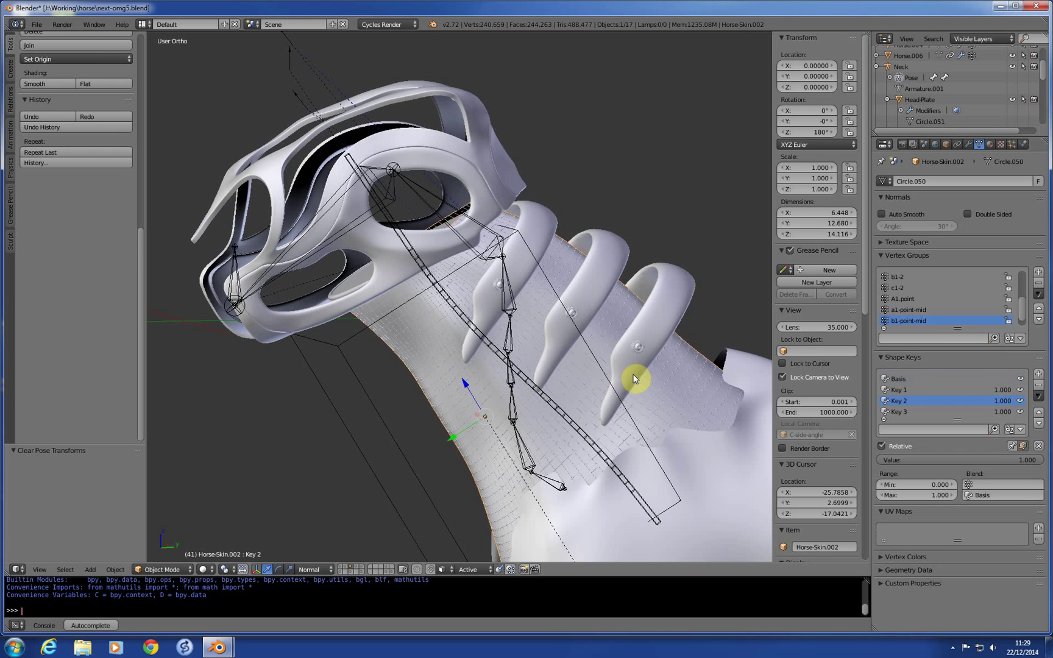
{"action": "left_click_drag", "start_coordinate": [635, 379], "coordinate": [541, 364]}
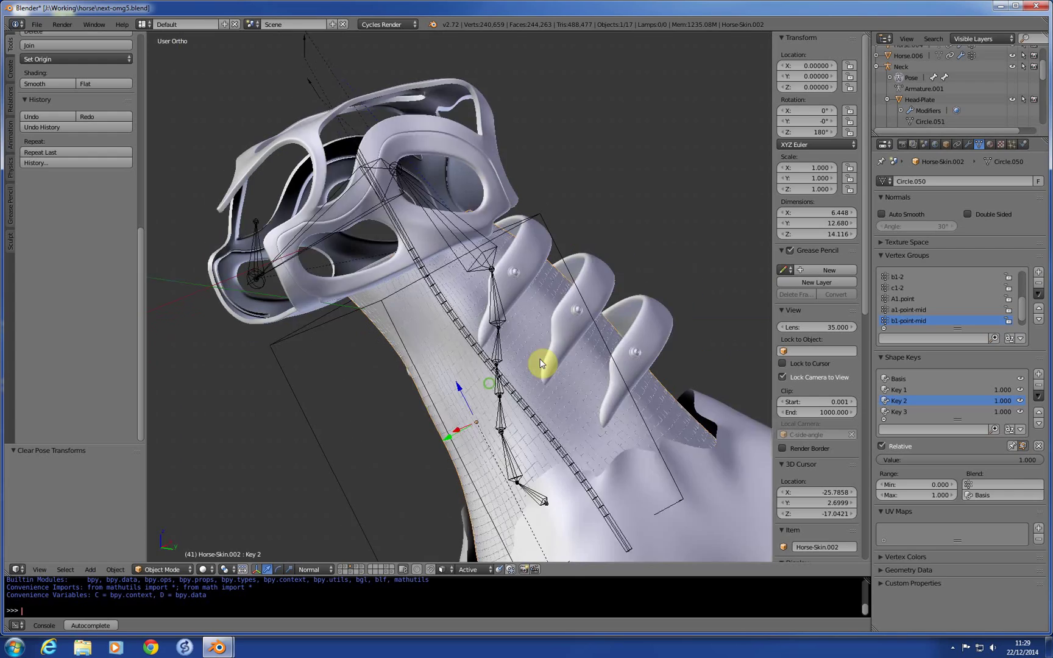
{"action": "left_click_drag", "start_coordinate": [541, 363], "coordinate": [504, 373]}
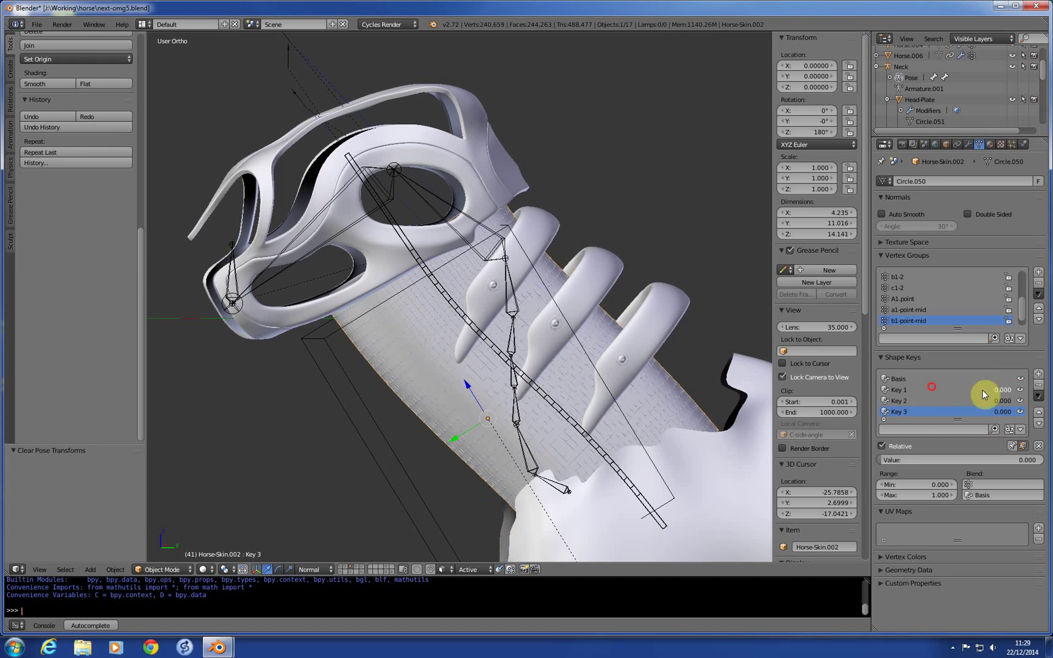
{"action": "left_click_drag", "start_coordinate": [984, 394], "coordinate": [698, 382]}
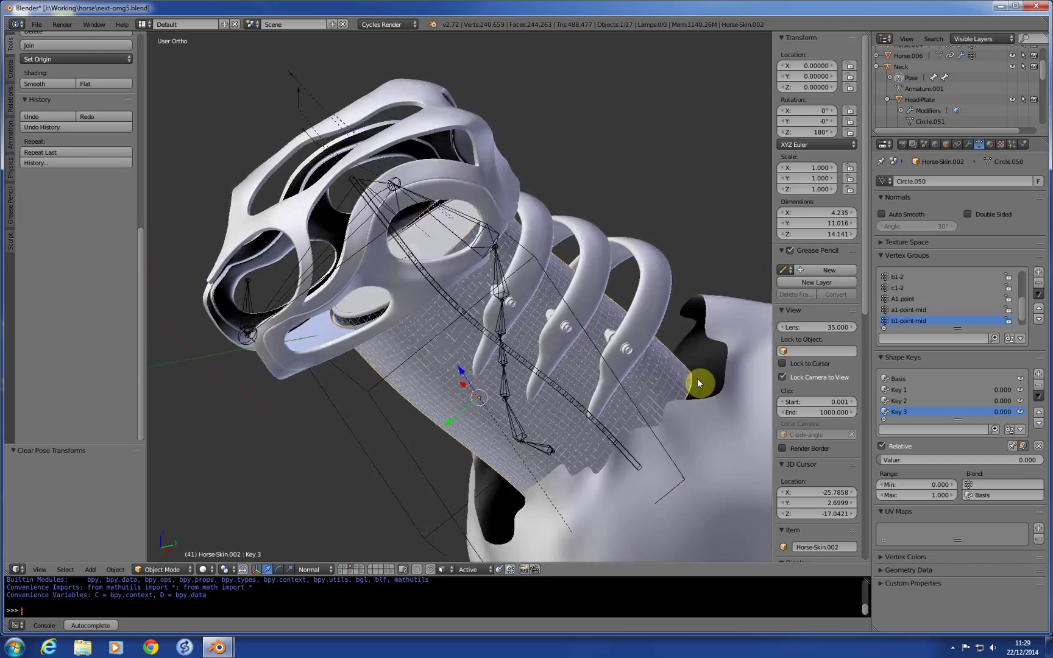
{"action": "left_click_drag", "start_coordinate": [699, 382], "coordinate": [515, 419]}
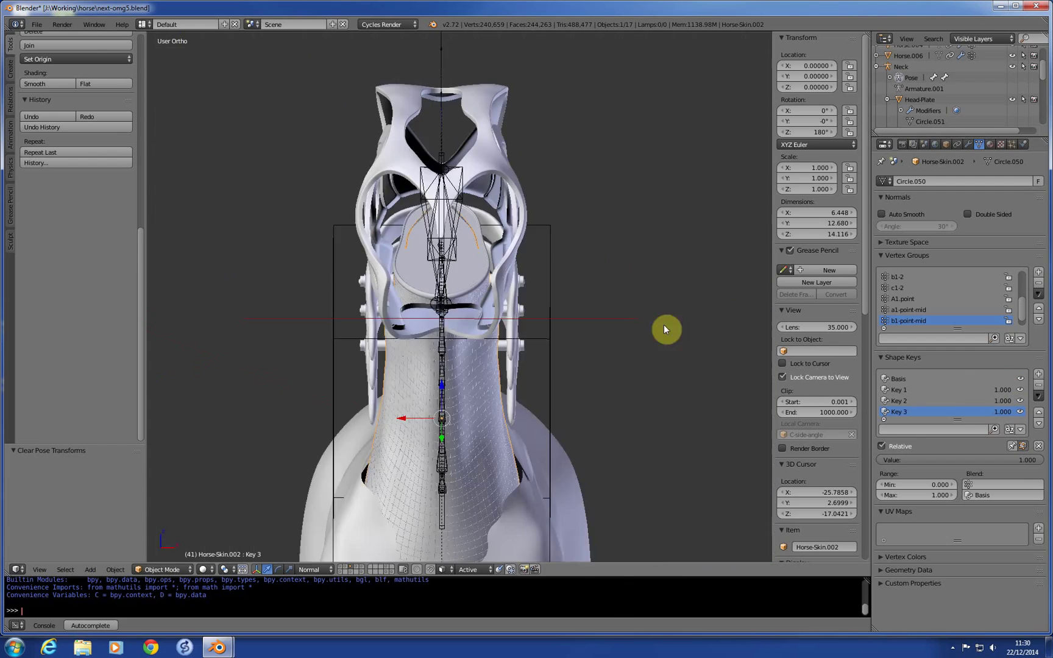
Step: In Edit Mode on Horse-Skin.002, select the b1-point-mid vertex group's vertices, then leave editing
{"action": "left_click_drag", "start_coordinate": [666, 329], "coordinate": [571, 325]}
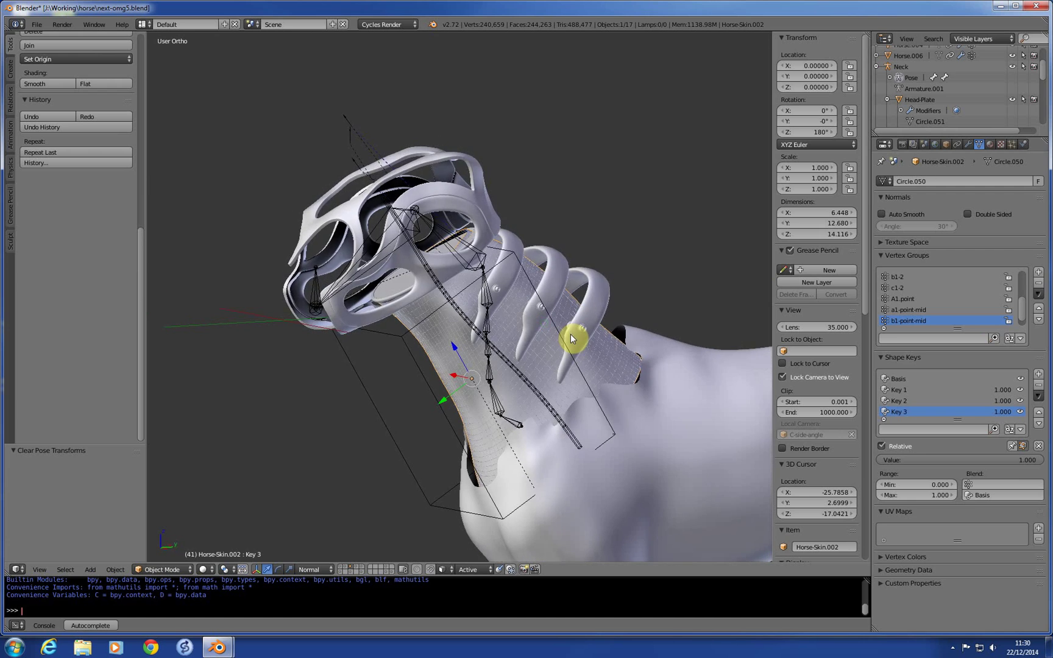
{"action": "left_click_drag", "start_coordinate": [570, 339], "coordinate": [686, 329]}
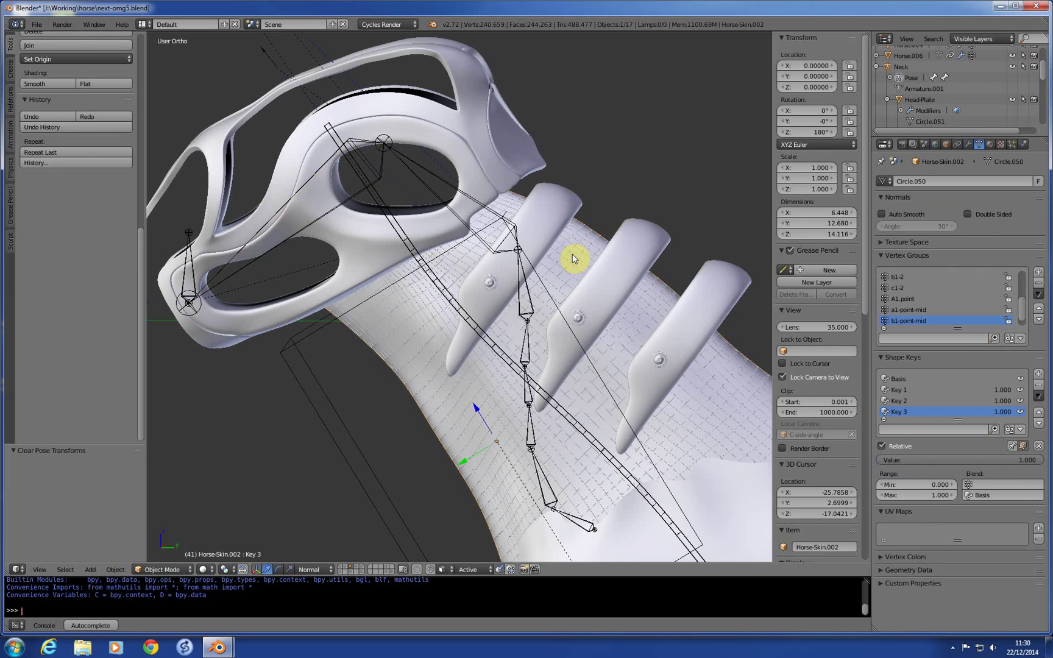
{"action": "key", "text": "Tab"}
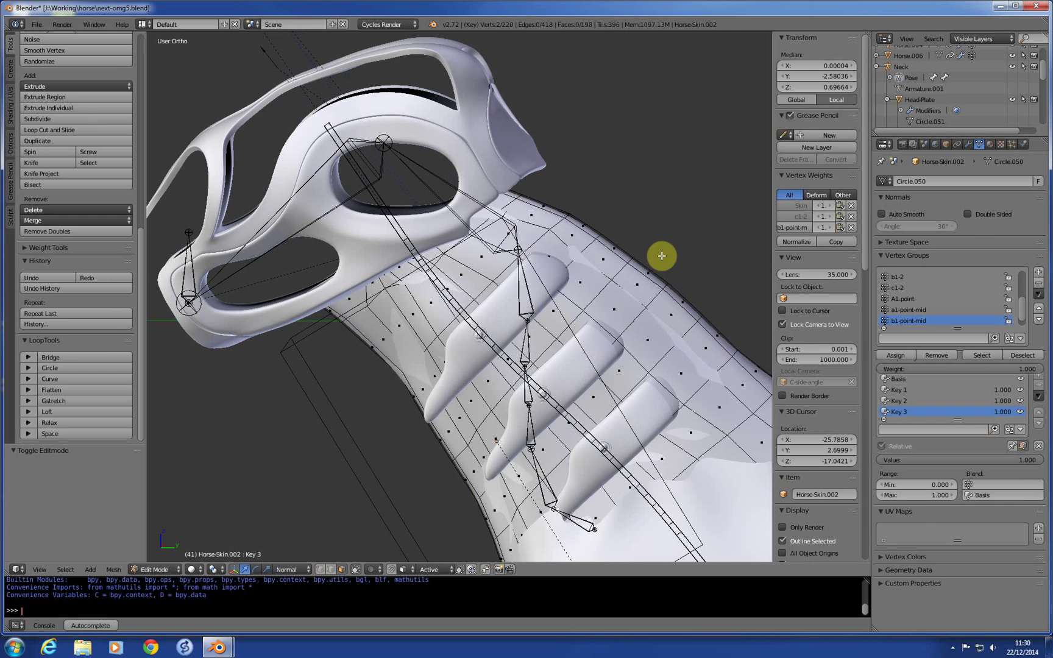
{"action": "left_click", "coordinate": [319, 570]}
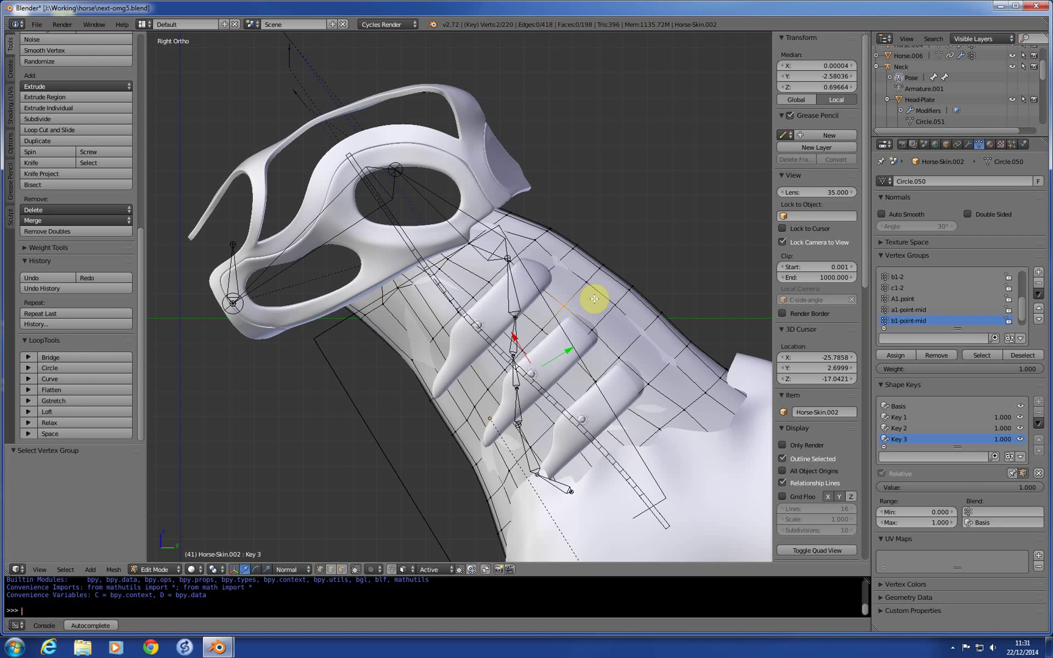
{"action": "left_click", "coordinate": [157, 569]}
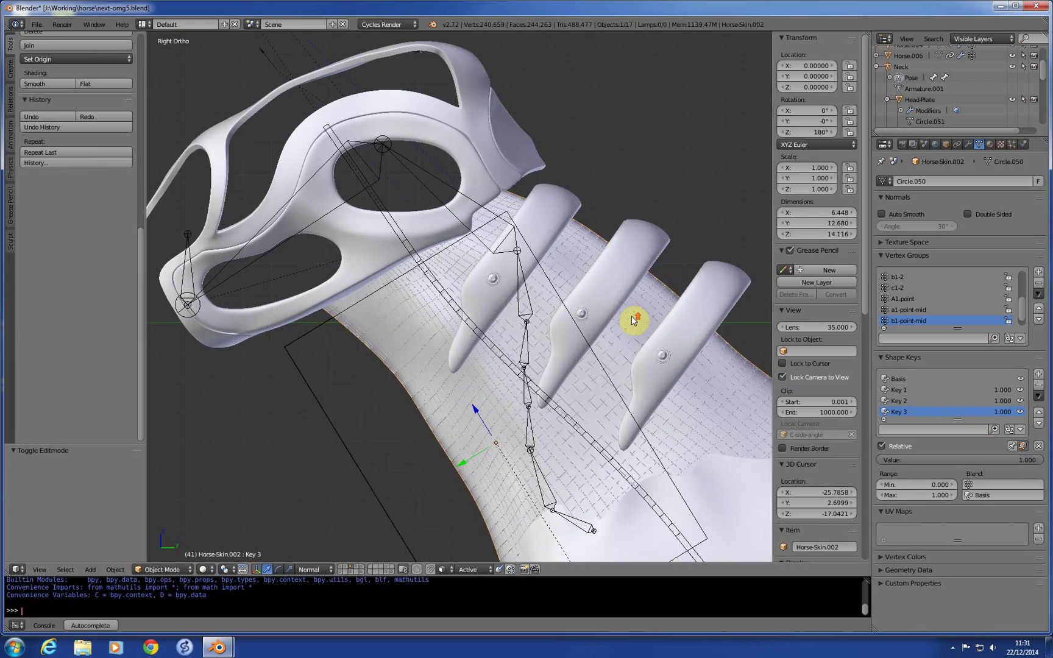
{"action": "left_click_drag", "start_coordinate": [631, 319], "coordinate": [581, 293]}
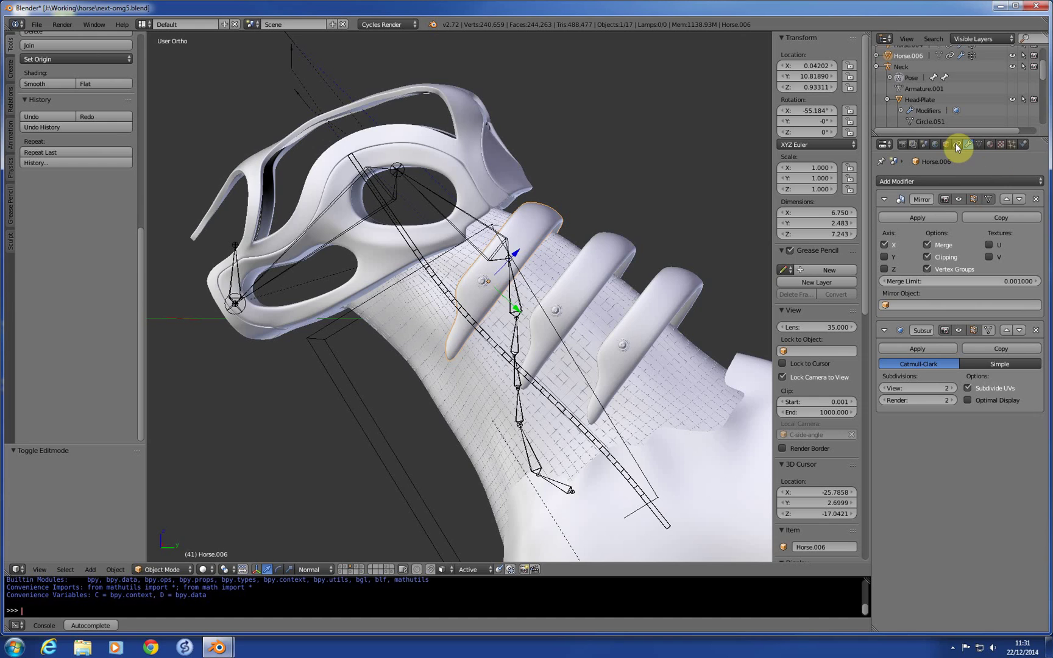
Step: Show Horse.006's Copy Location and Track To constraints in the Object Constraints tab
{"action": "left_click", "coordinate": [961, 145]}
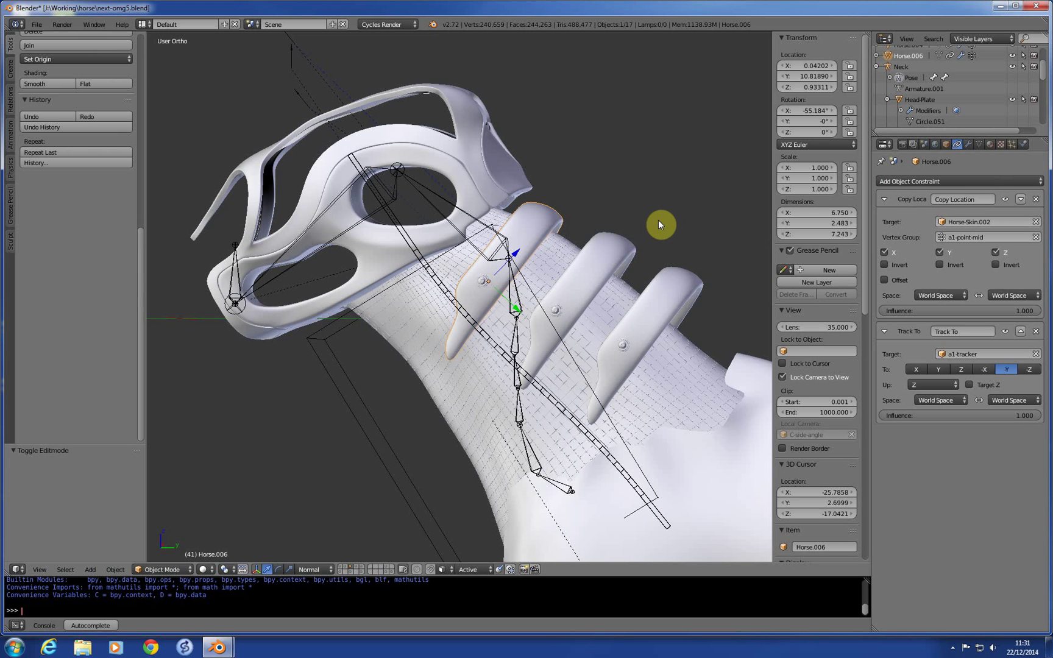
{"action": "mouse_move", "coordinate": [680, 222]}
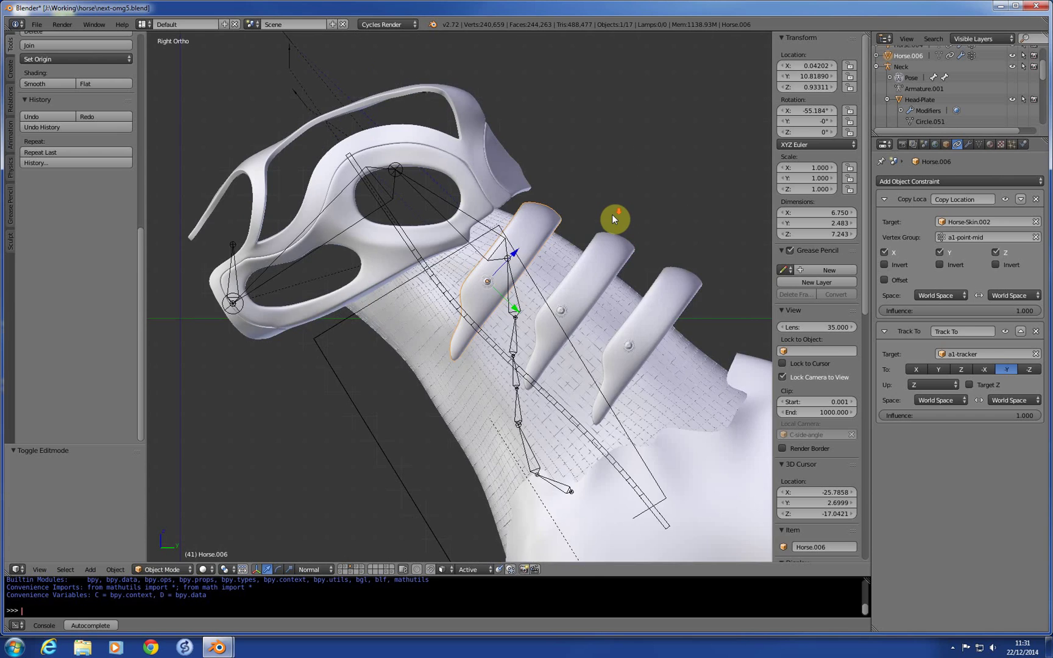
{"action": "mouse_move", "coordinate": [586, 229]}
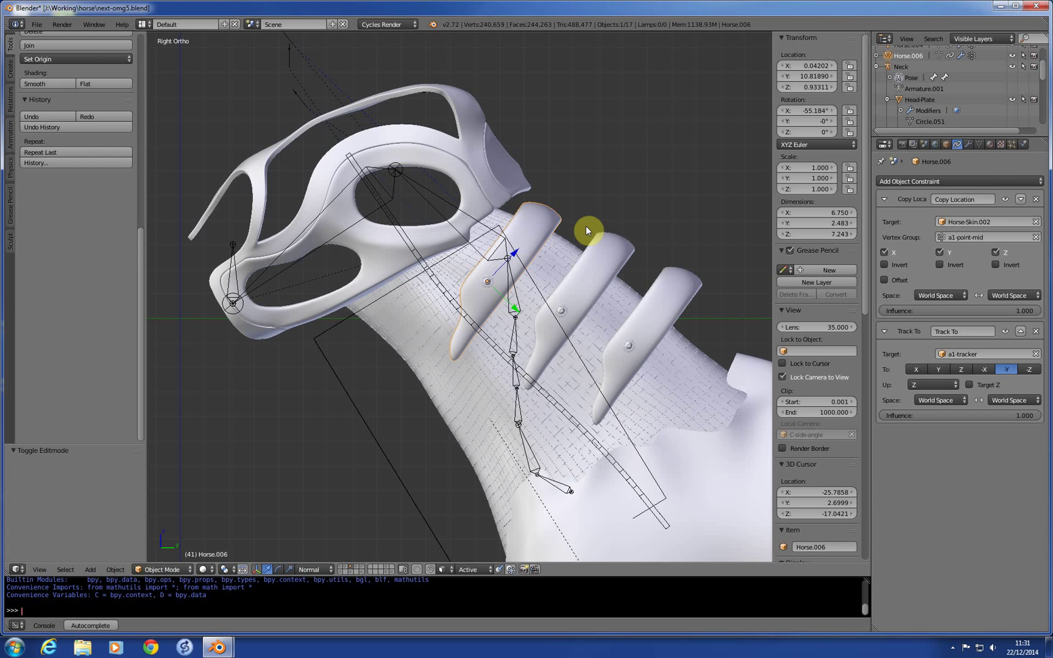
{"action": "mouse_move", "coordinate": [538, 247]}
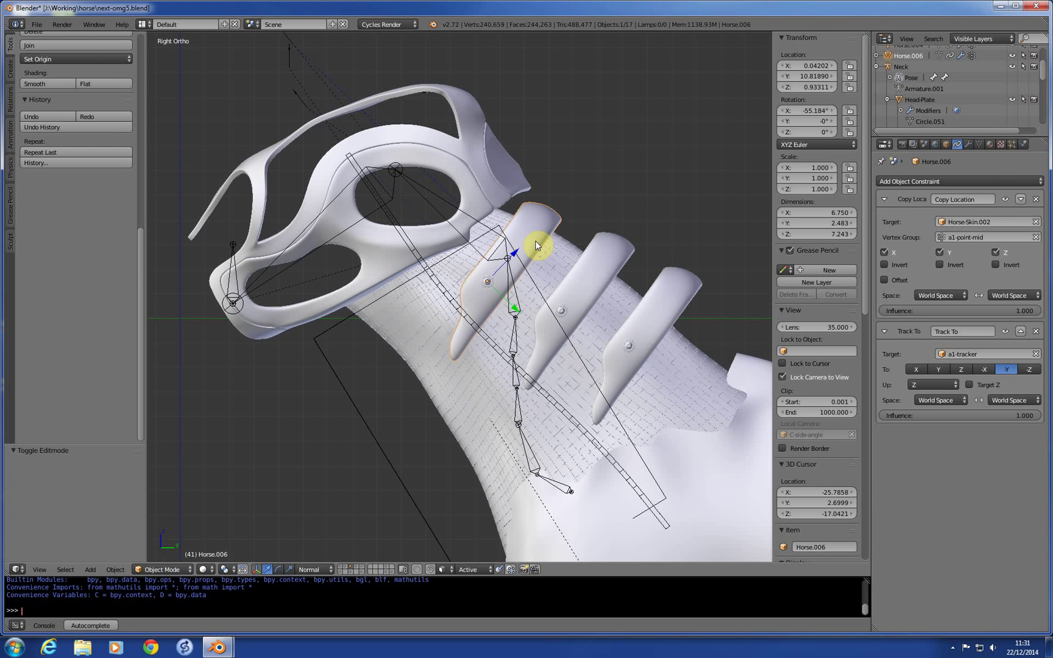
{"action": "mouse_move", "coordinate": [624, 247]}
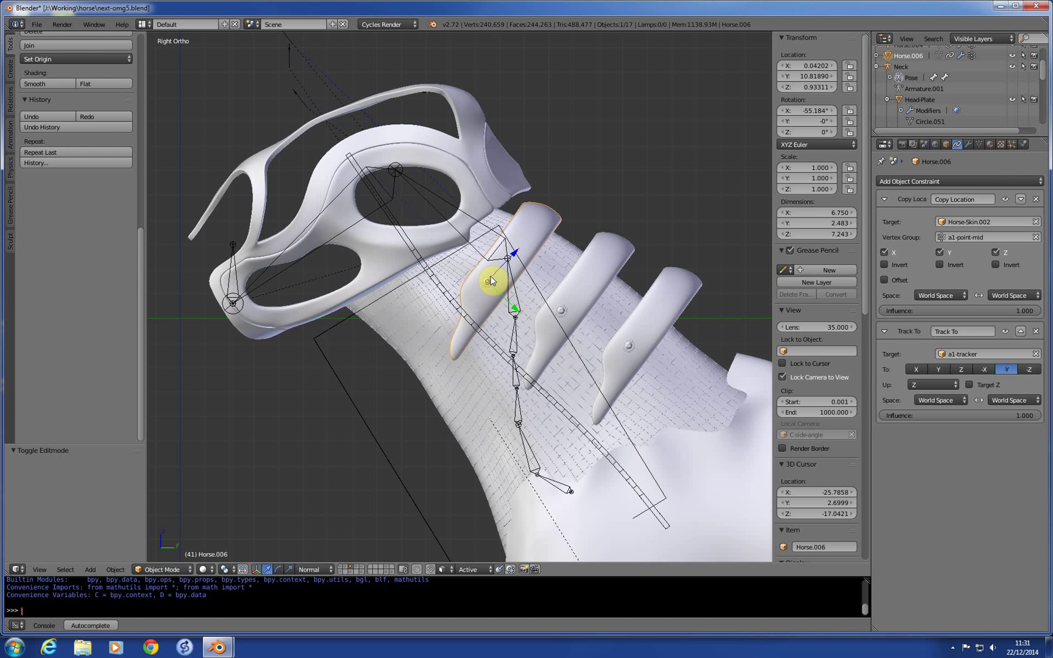
{"action": "mouse_move", "coordinate": [752, 278]}
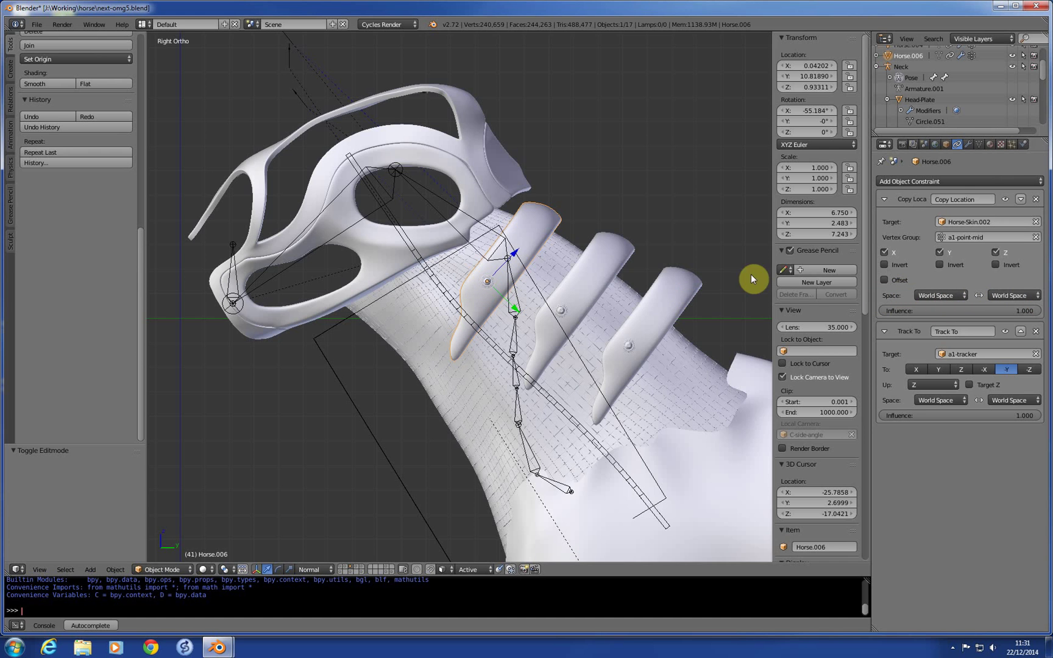
{"action": "mouse_move", "coordinate": [536, 212]}
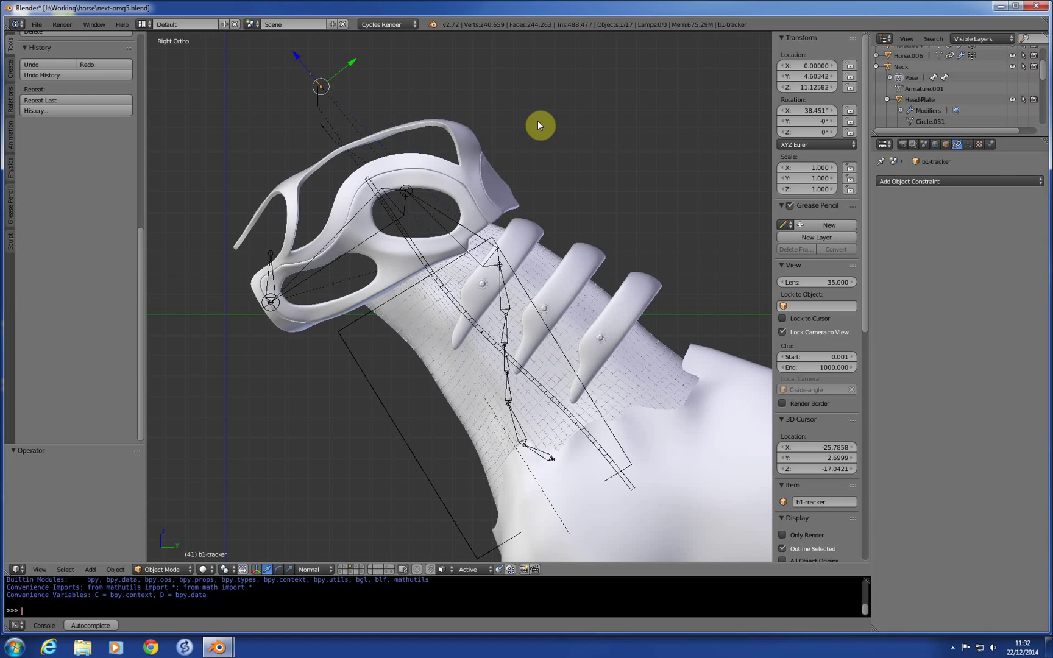
Step: Give Horse.003 Copy Location to Horse-Skin.002's b1-point-mid group and Track To b1-tracker
{"action": "left_click_drag", "start_coordinate": [537, 124], "coordinate": [574, 281]}
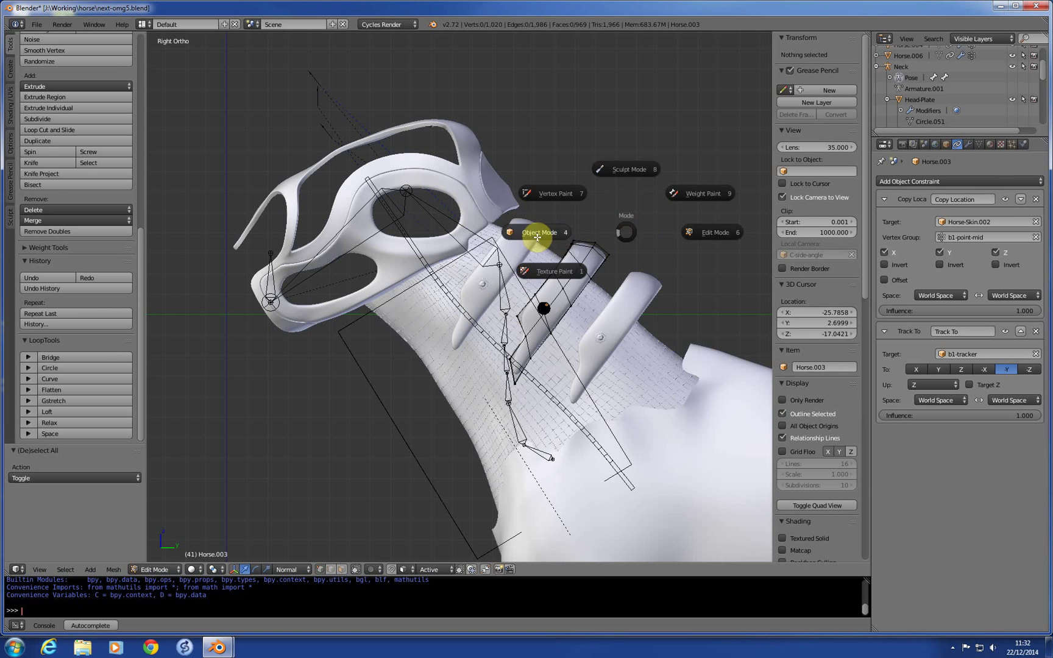
Step: Return the plate to Object Mode and reveal all scene layers with the full horse
{"action": "left_click", "coordinate": [537, 232]}
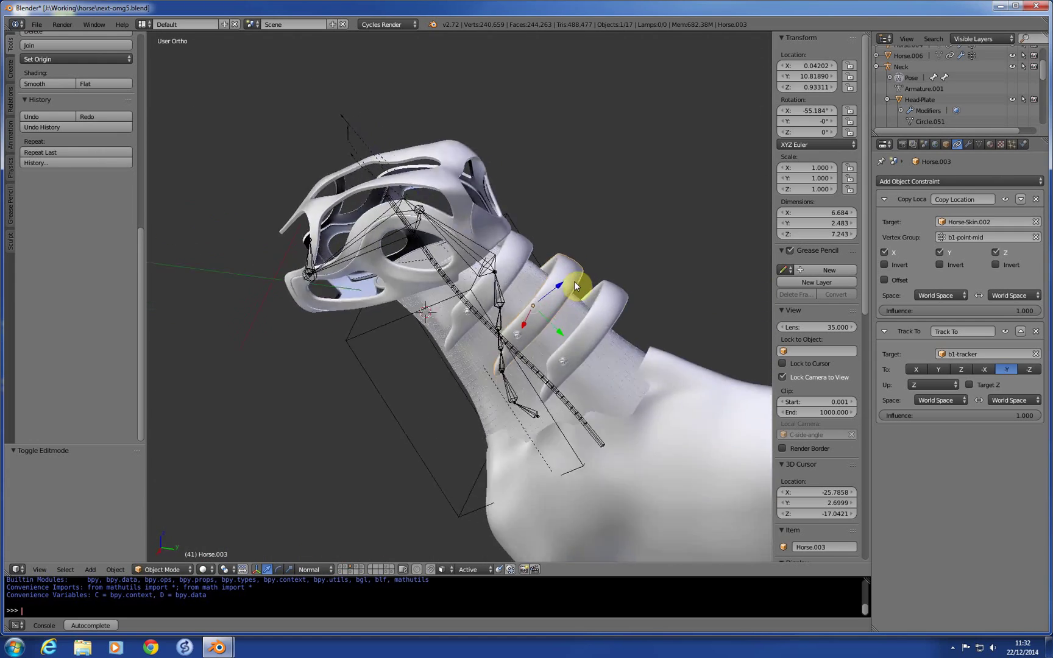
{"action": "key", "text": "KP_3"}
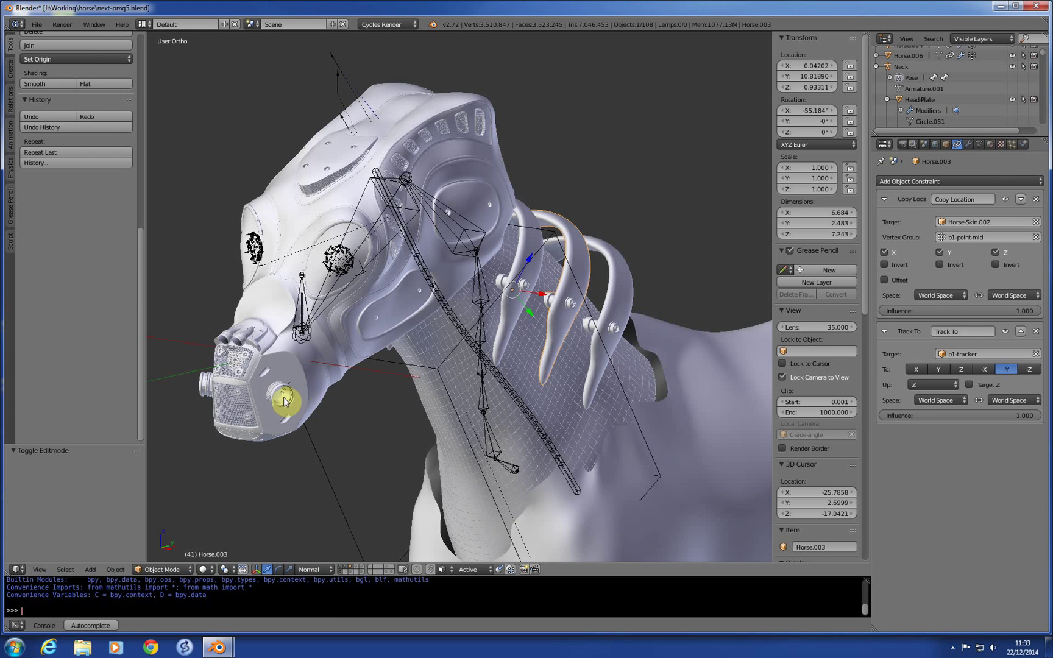
Step: Show only the neck layer again and inspect the plates from Right Ortho view
{"action": "left_click_drag", "start_coordinate": [289, 399], "coordinate": [387, 417]}
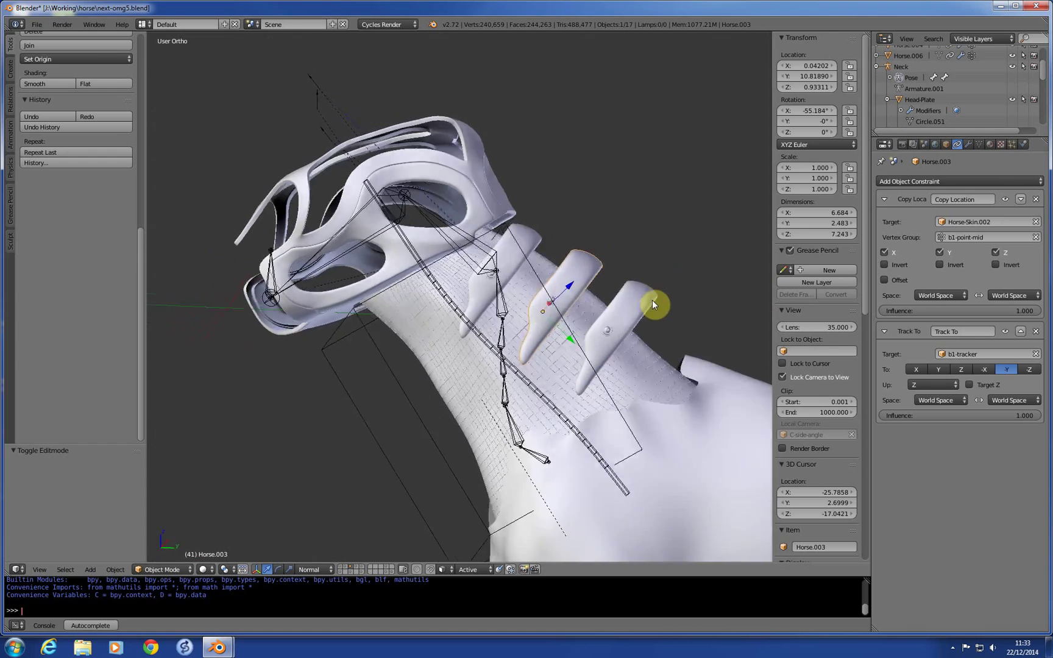
{"action": "key", "text": "KP_3"}
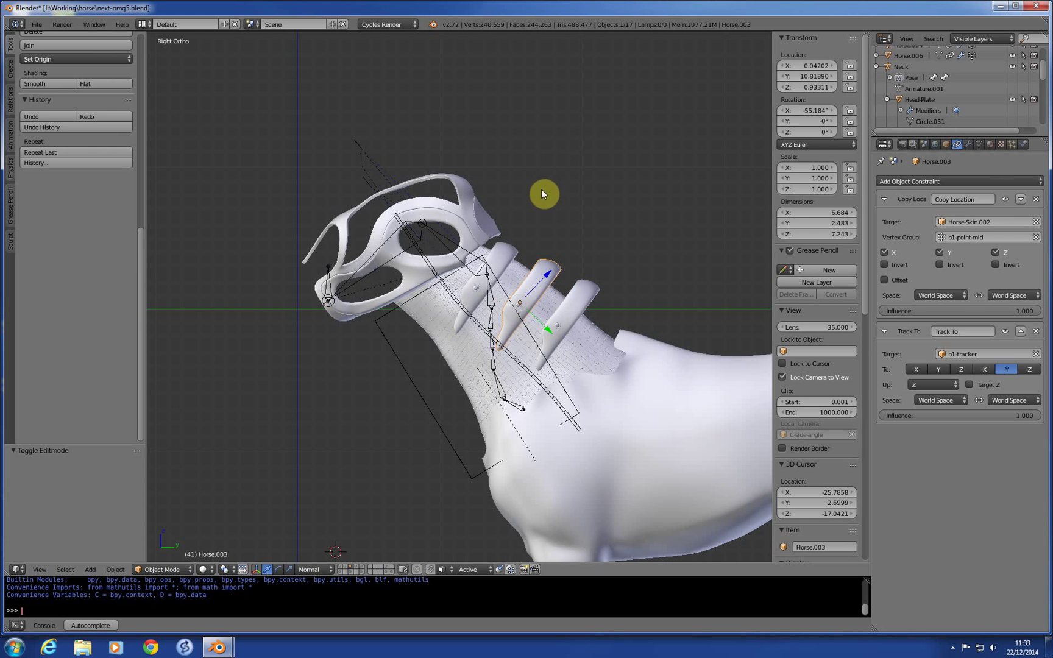
{"action": "mouse_move", "coordinate": [388, 378]}
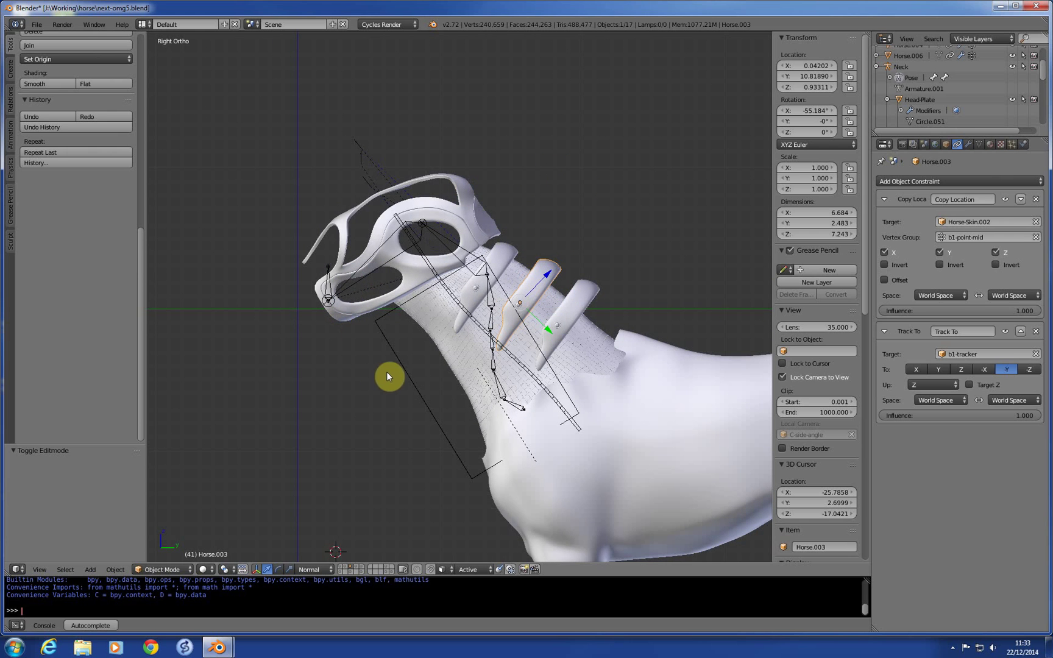
{"action": "left_click_drag", "start_coordinate": [390, 377], "coordinate": [430, 378]}
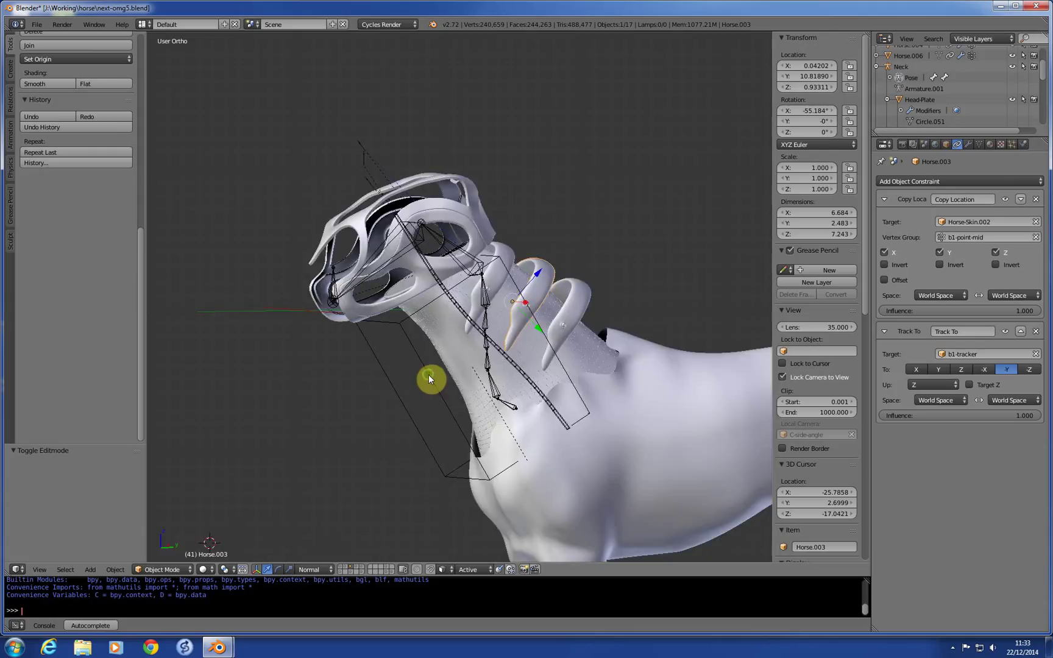